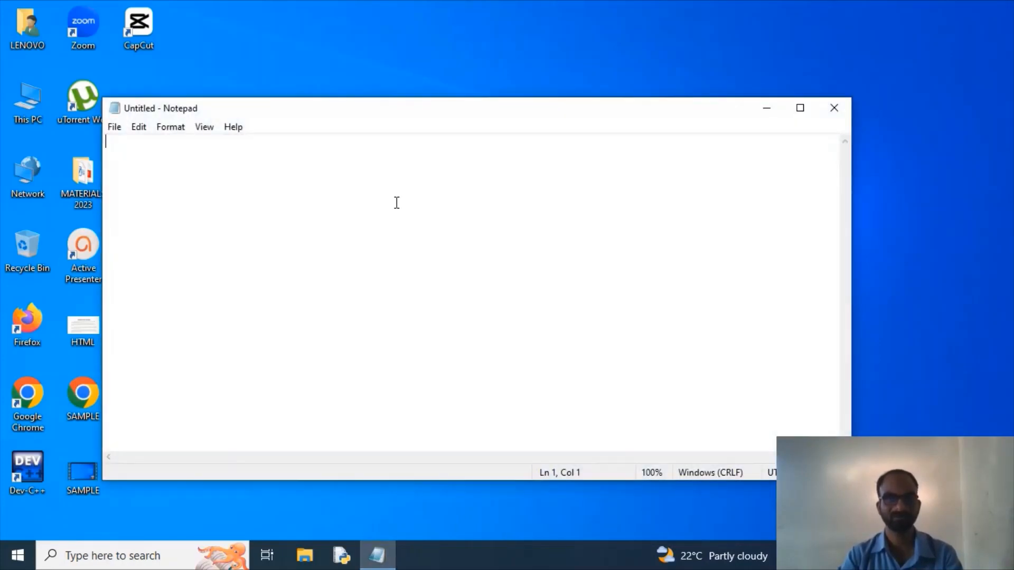
- Maximize the empty untitled Notepad window so the document fills the screen
left_click(799, 108)
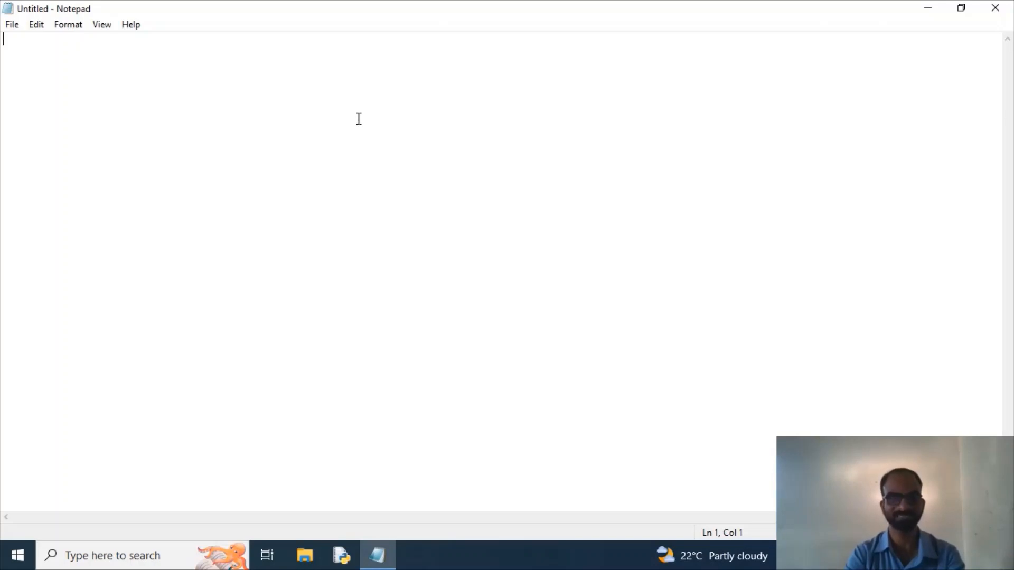
- Start the page with <HTML> and a <HEAD> opening a centered, underlined H1 heading
type("<HTM")
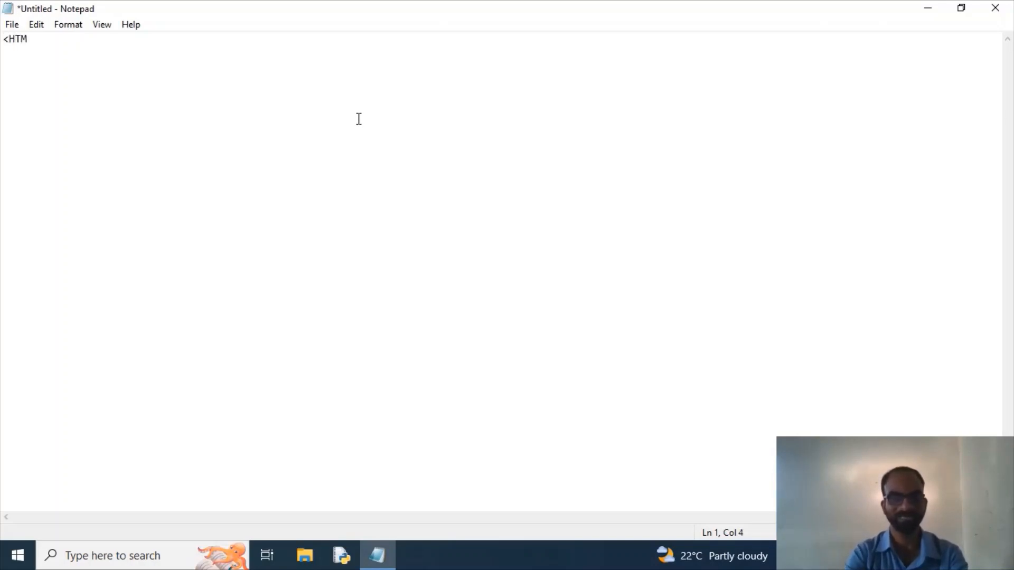
type("L>")
type("<")
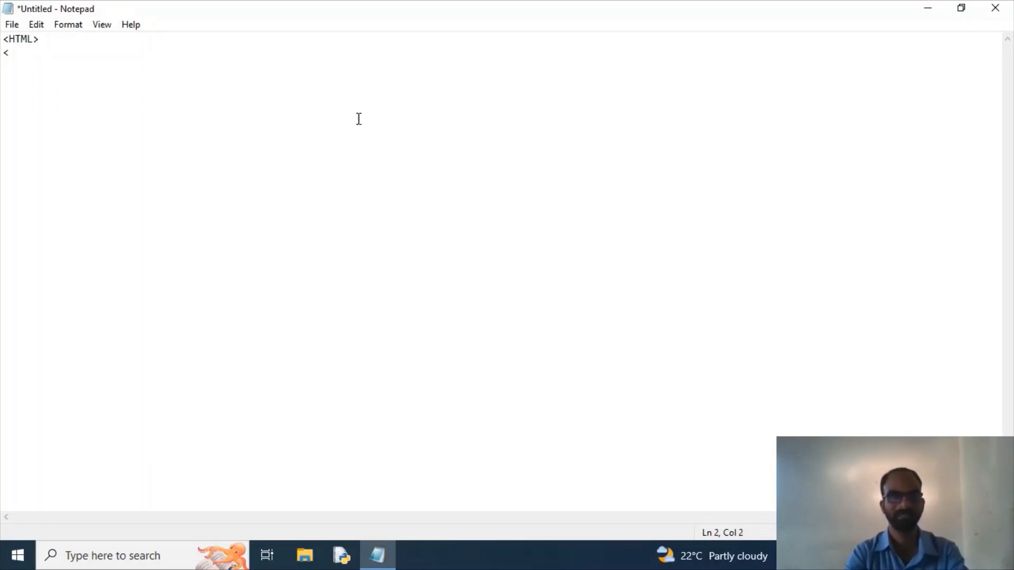
type("HE")
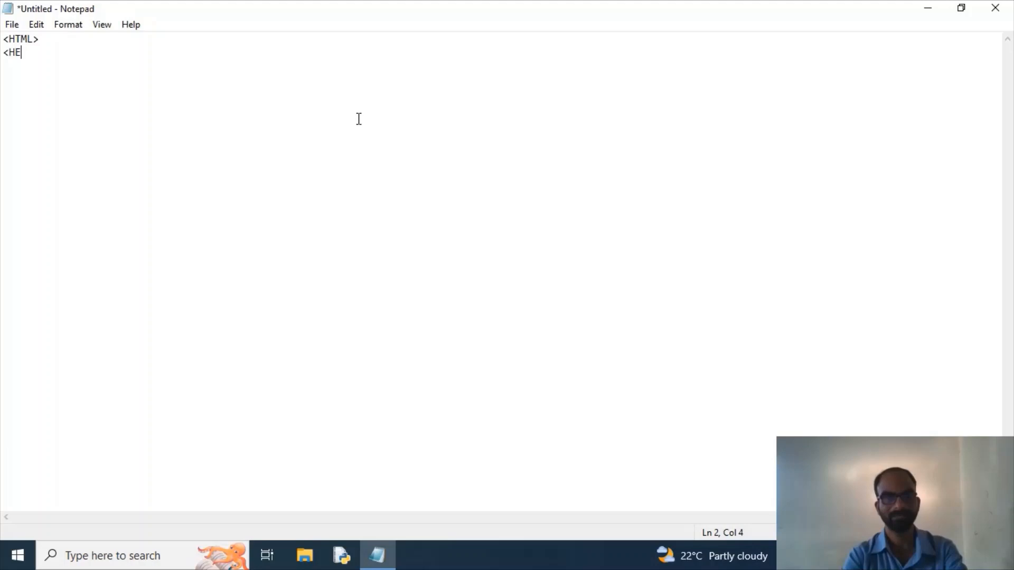
type("AD>")
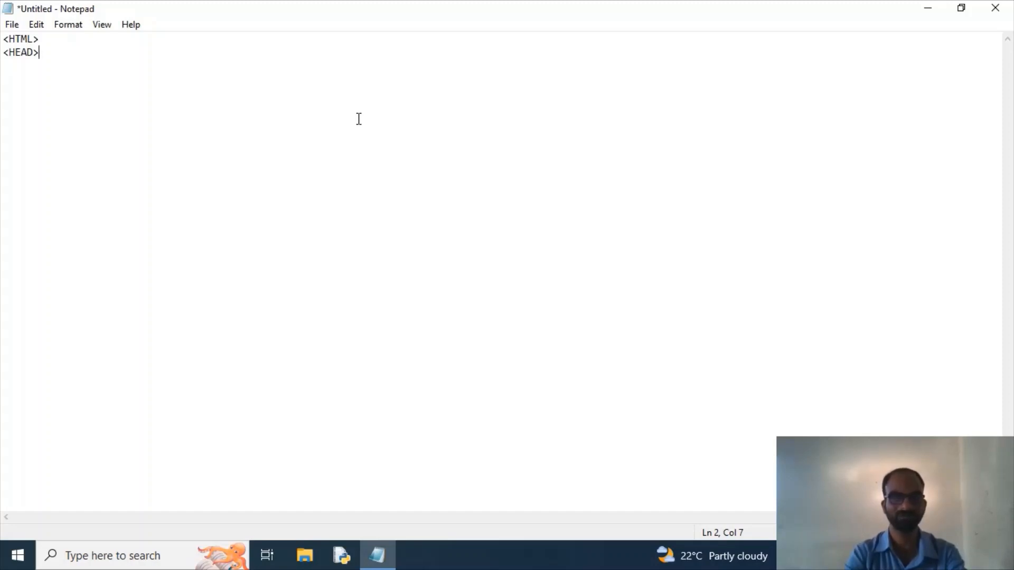
type("<CENTER")
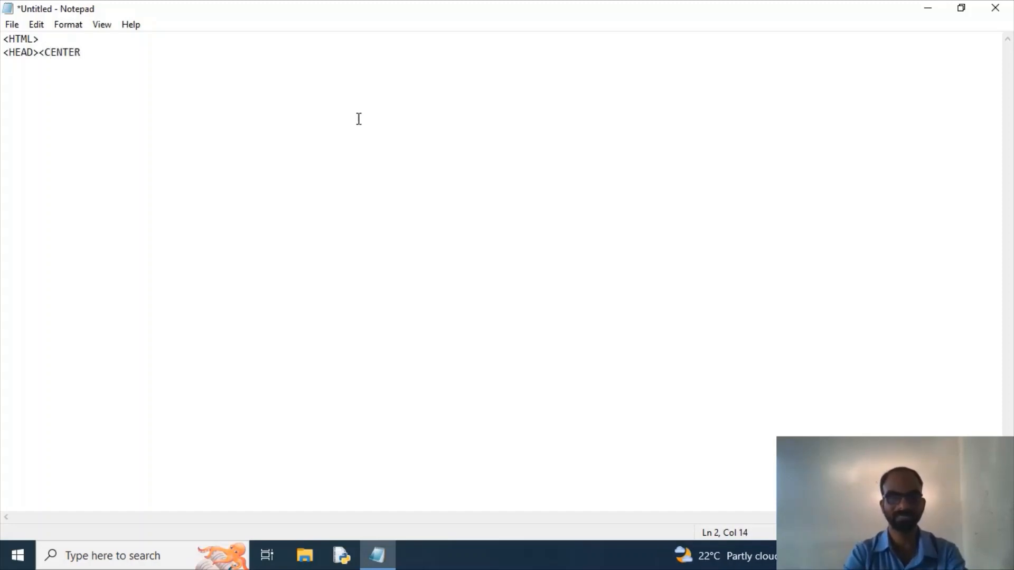
type("<U")
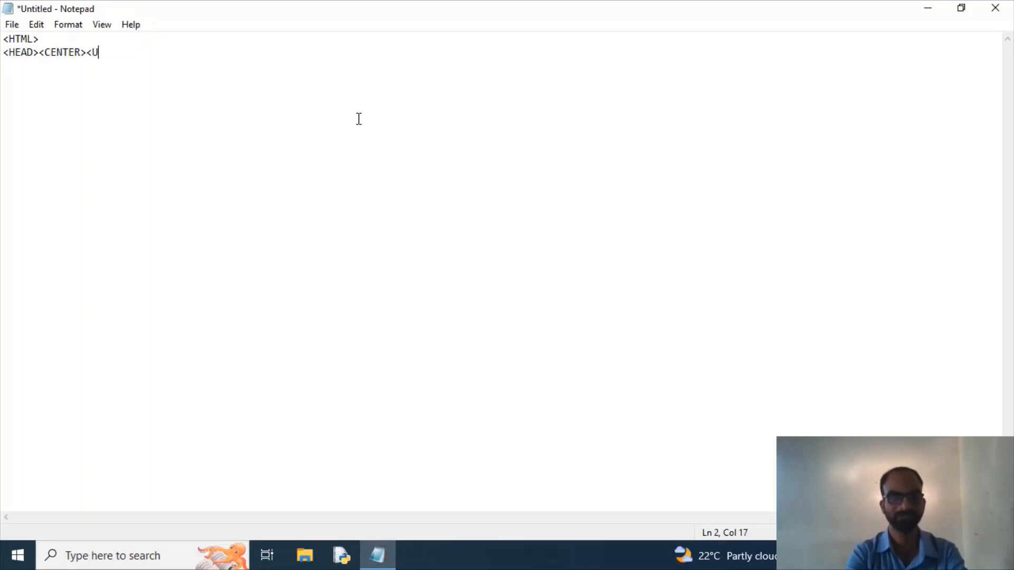
type("><H1")
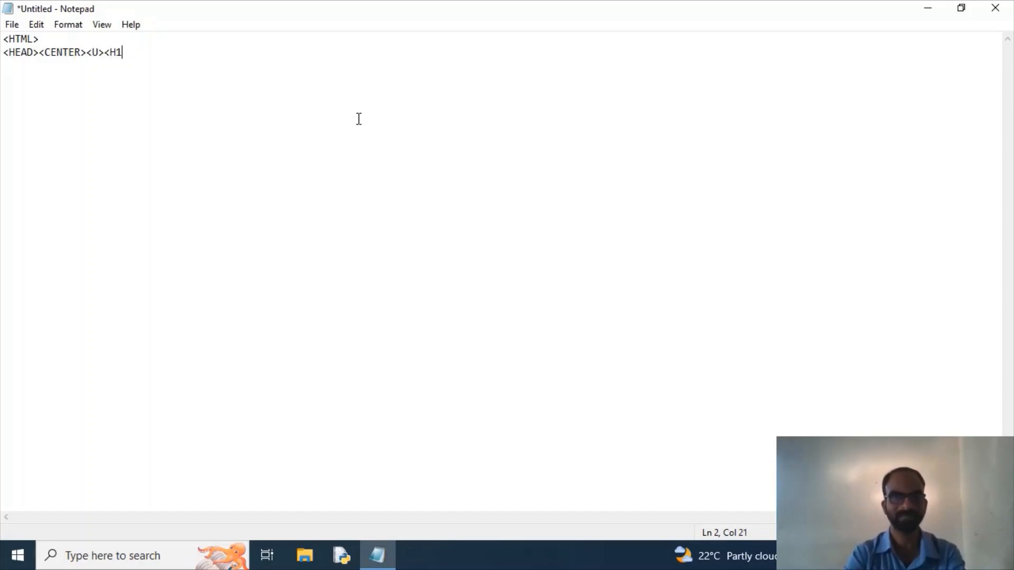
type(">")
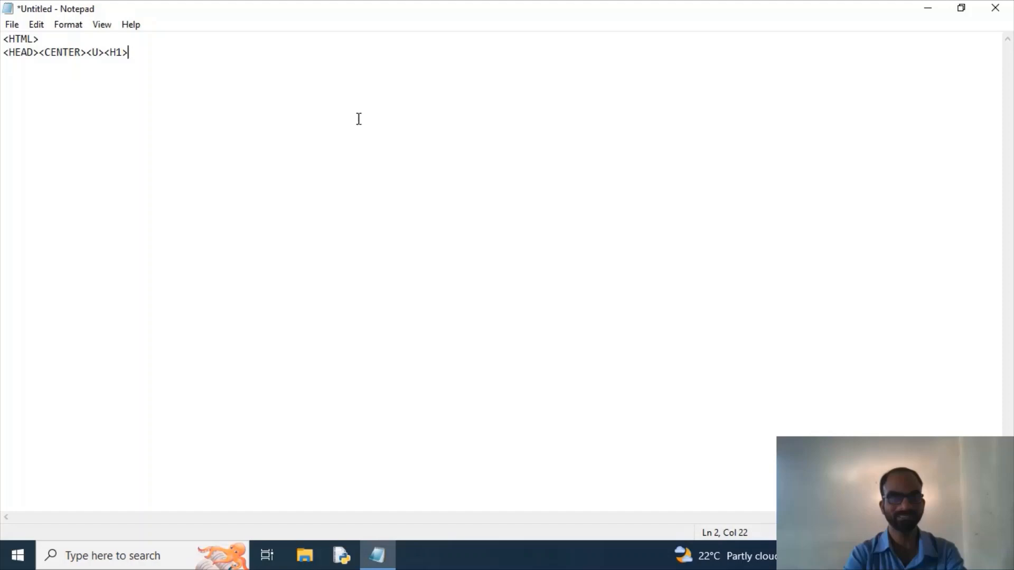
- Write the heading text SAMPLE WEBPAGE, close the underline and close the head
type("S")
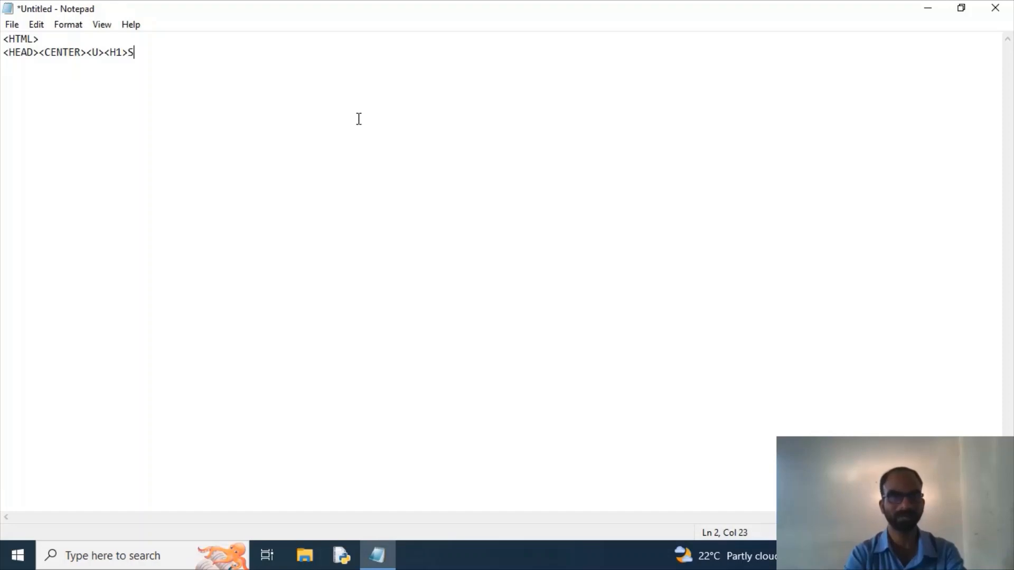
type("AMPLE")
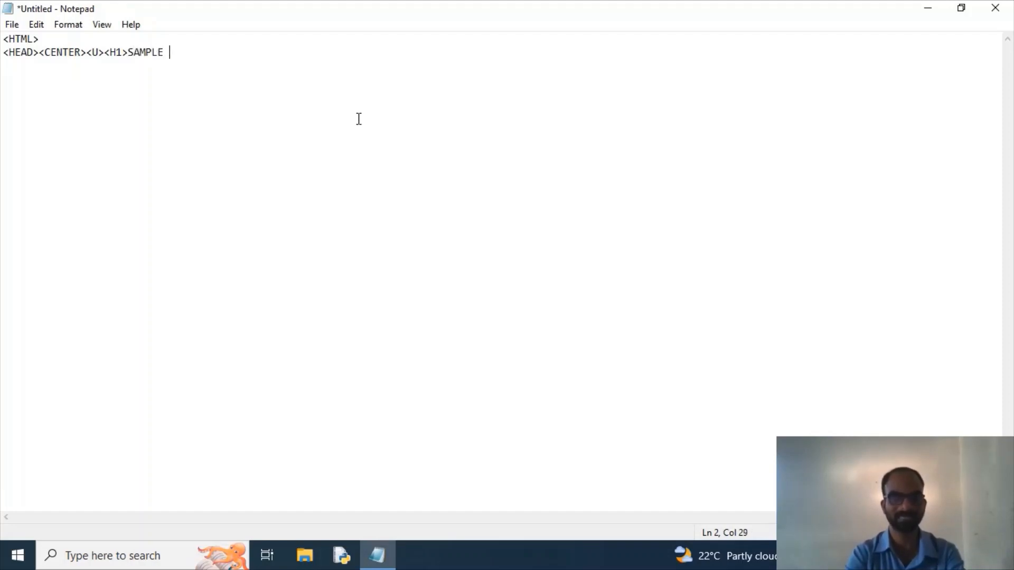
type("WEBPAH")
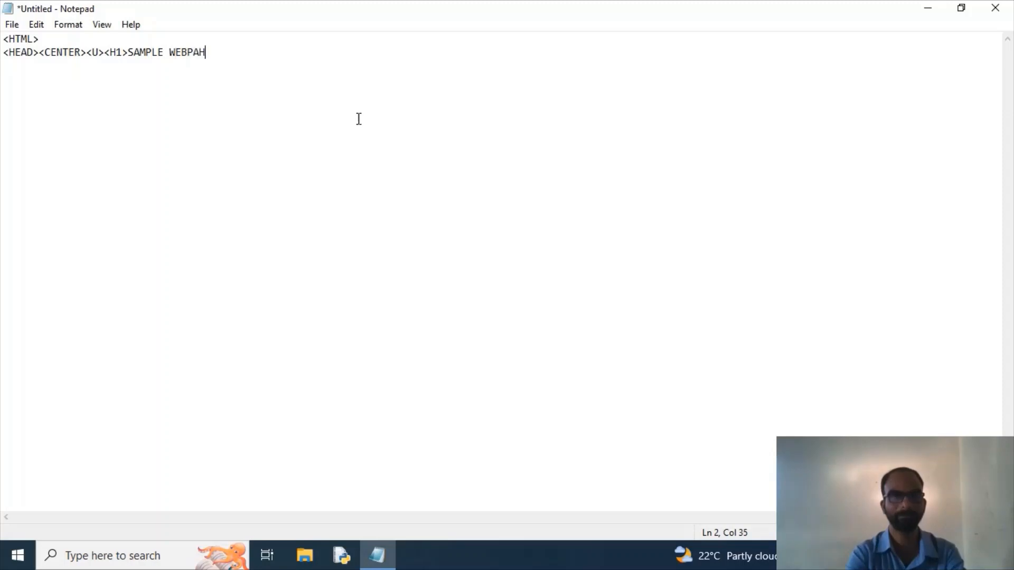
type("GE")
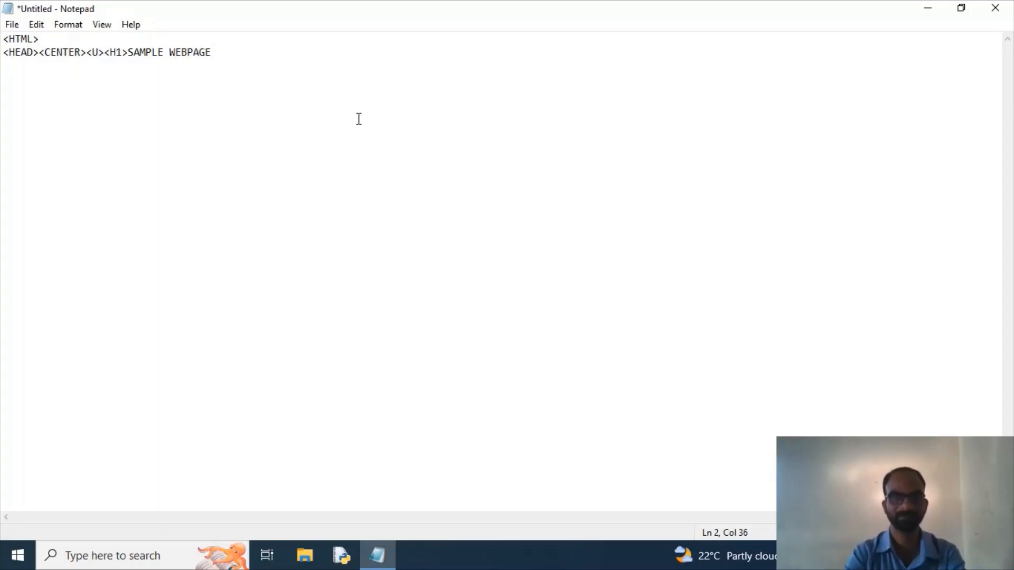
type("</U>")
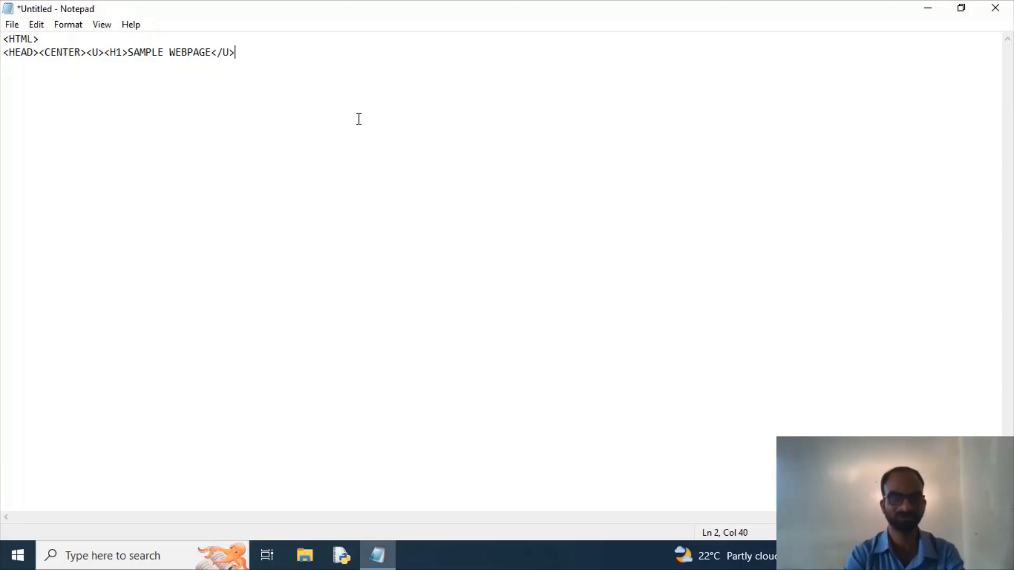
type("<")
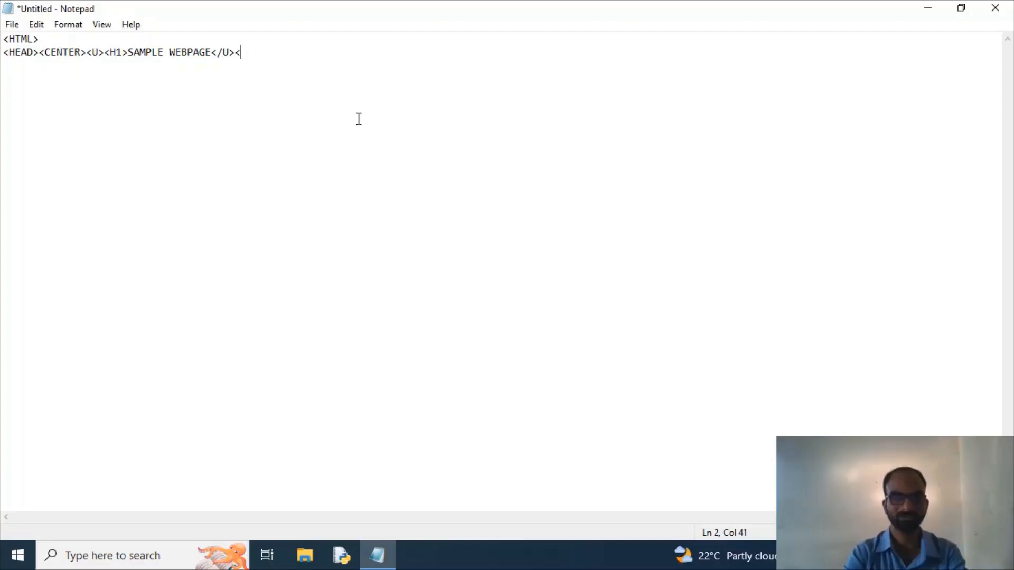
type("/HEAD")
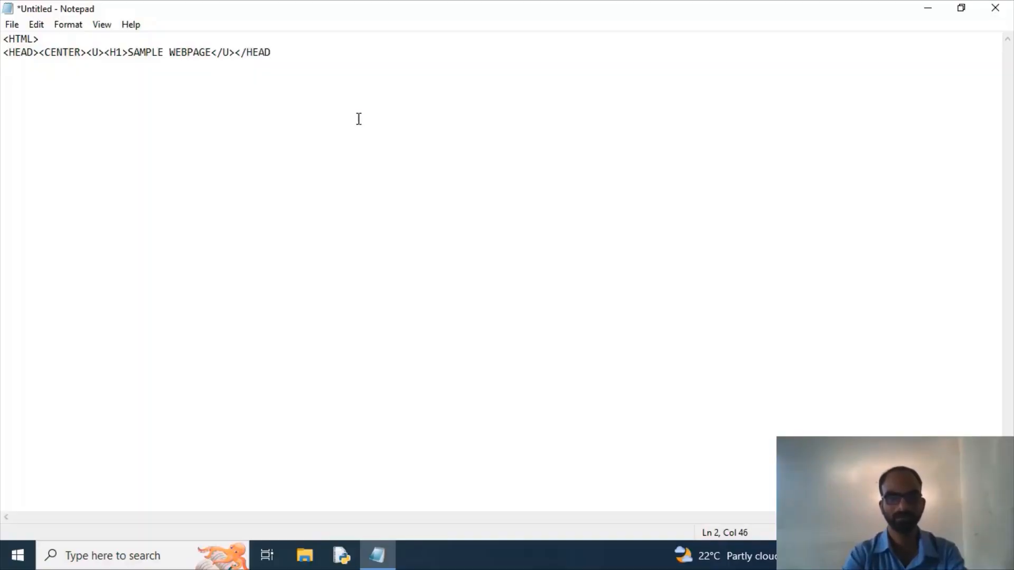
type(">")
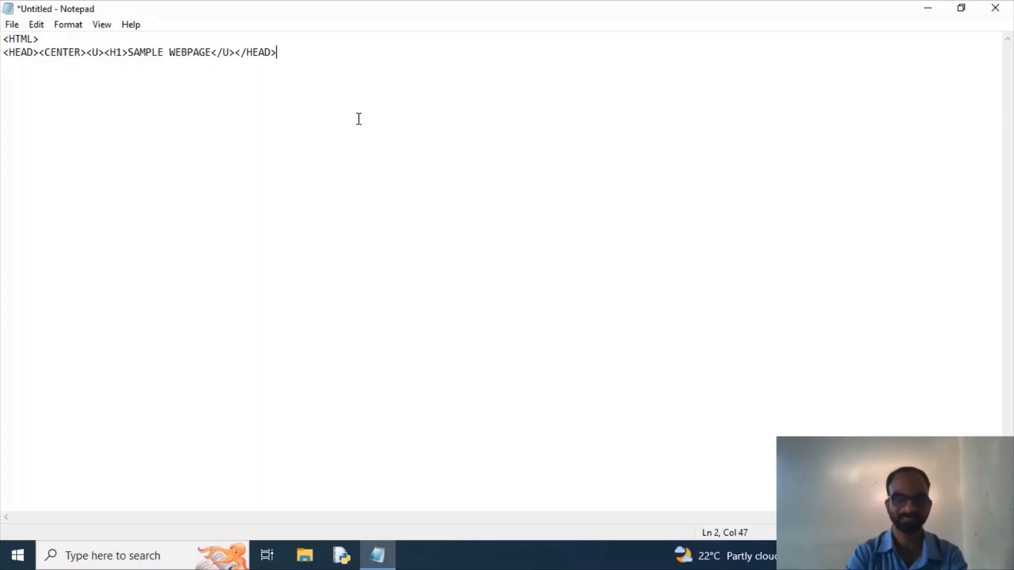
- Add a <TITLE>SAMPLE PROGRAM</TITLE> line below the heading line
type("<TITLE>")
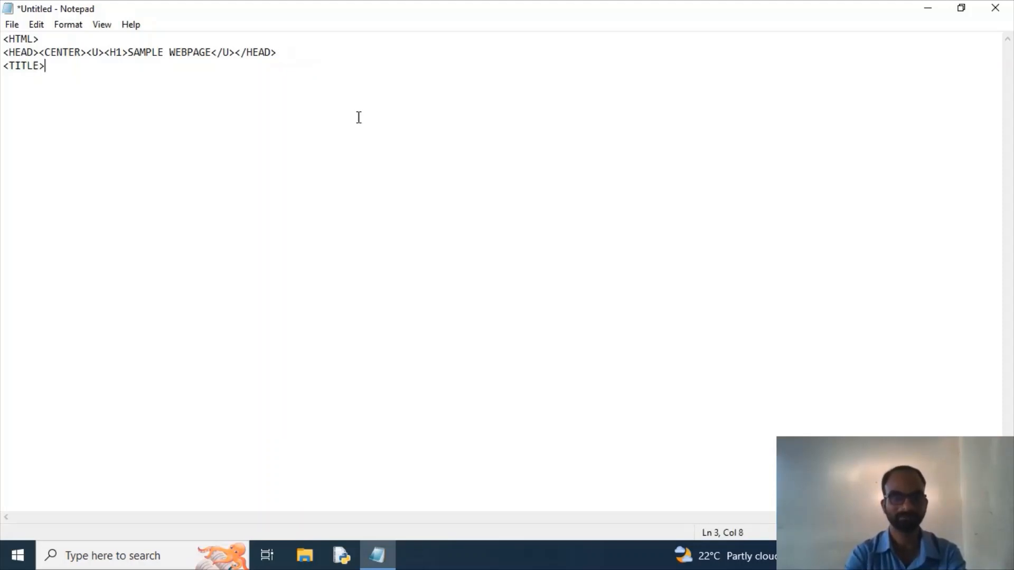
type("SAMPLE")
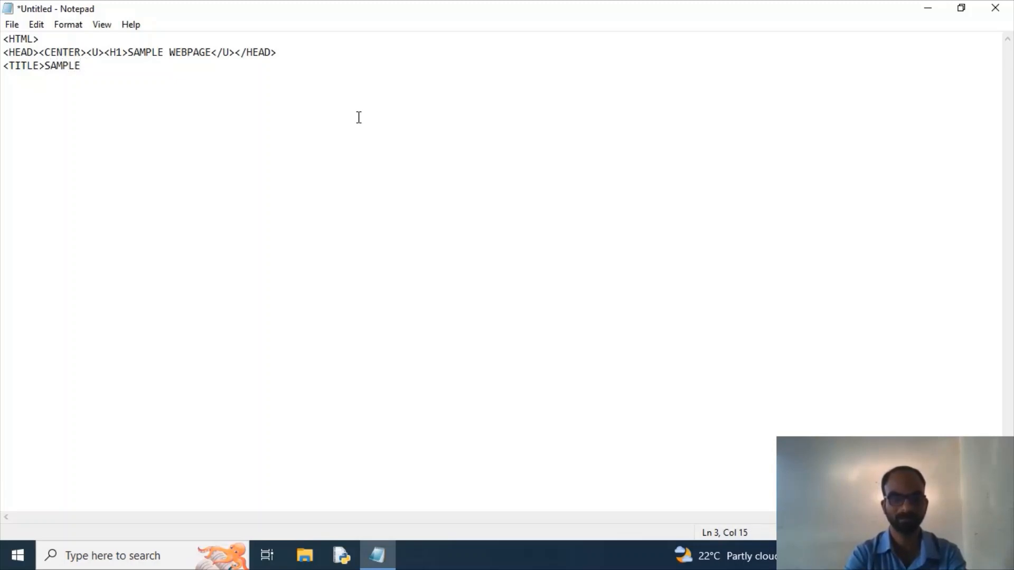
type("PROGRAM")
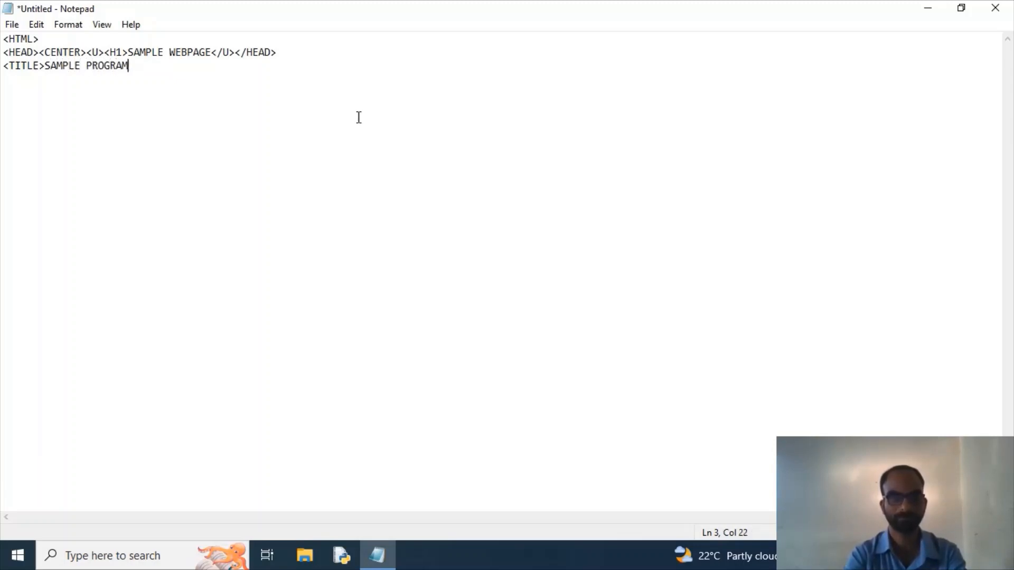
type("</TITL")
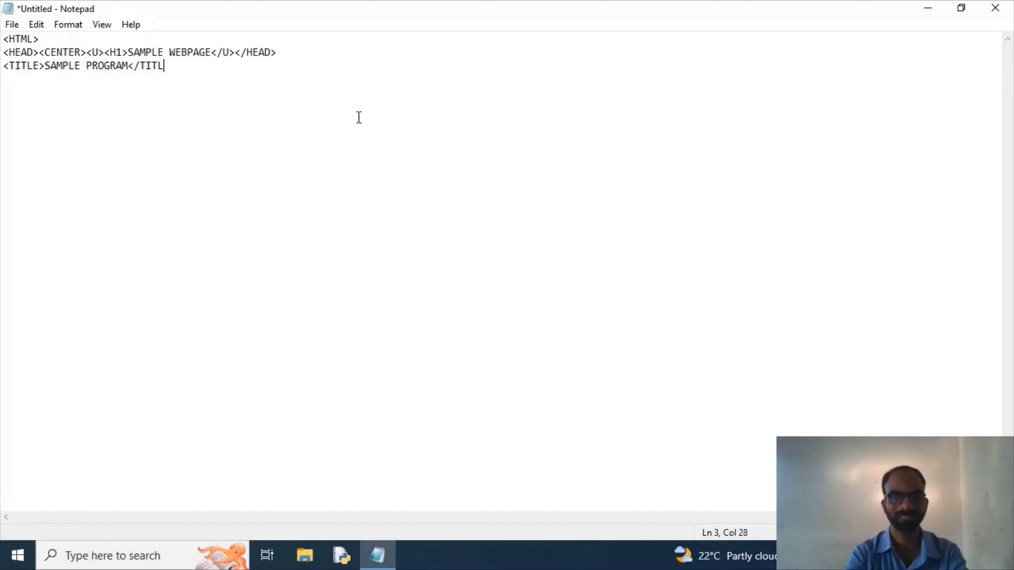
type("E>")
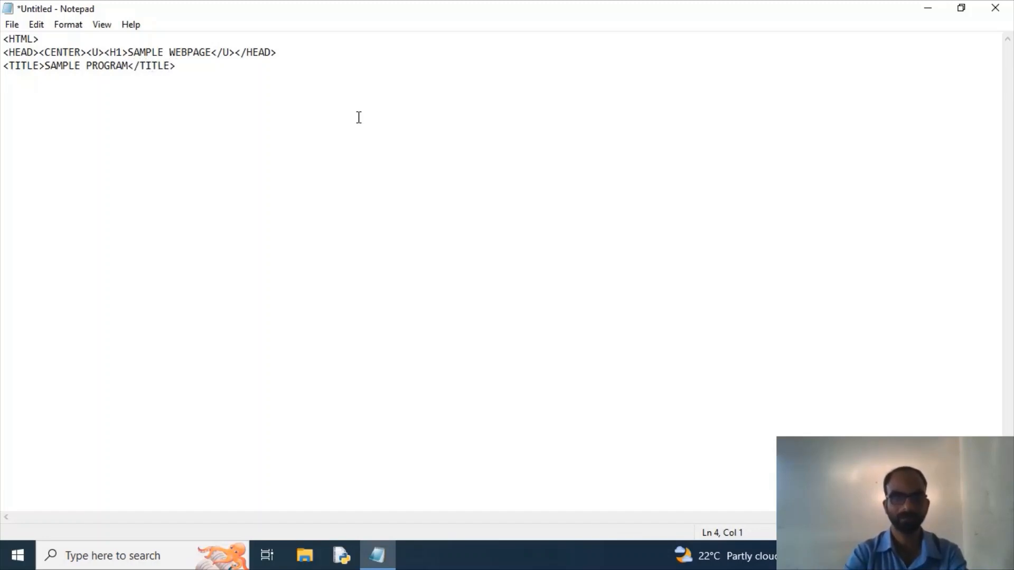
- Open the body and add H1 and H2 heading lines reading SAMPLE PROGRAM
type("<BODY")
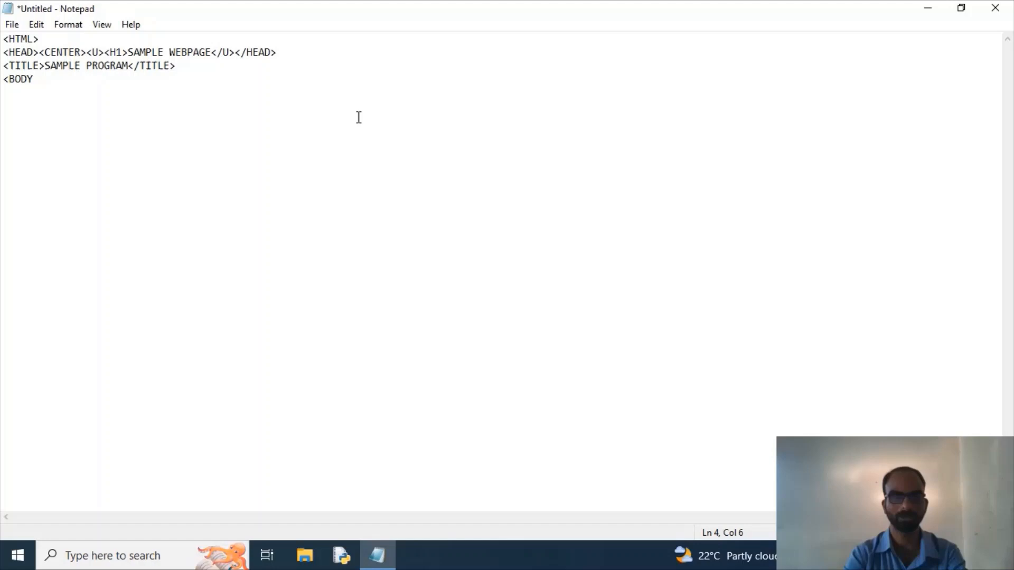
type(">")
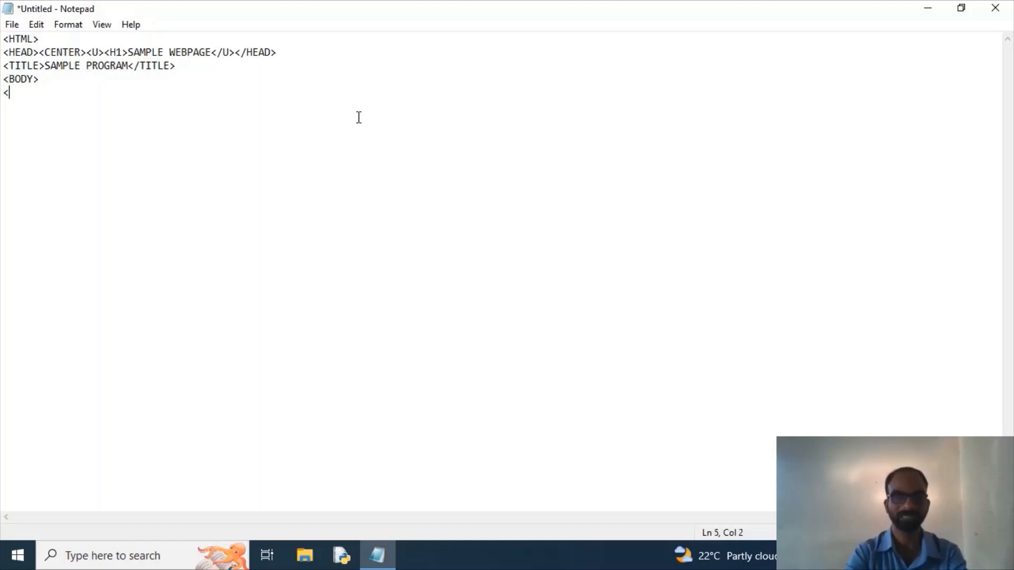
type("H1>")
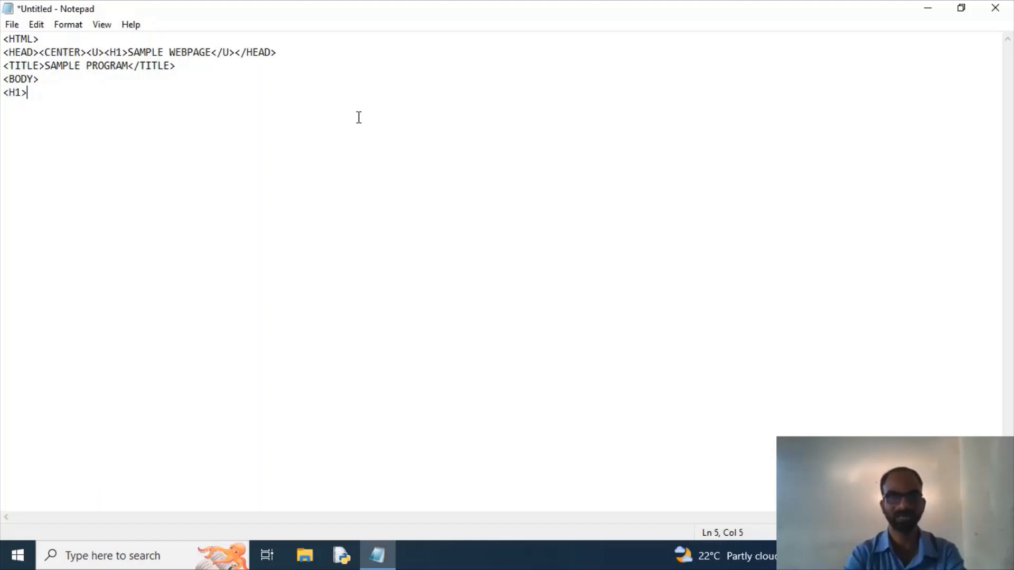
type("SAMPLE")
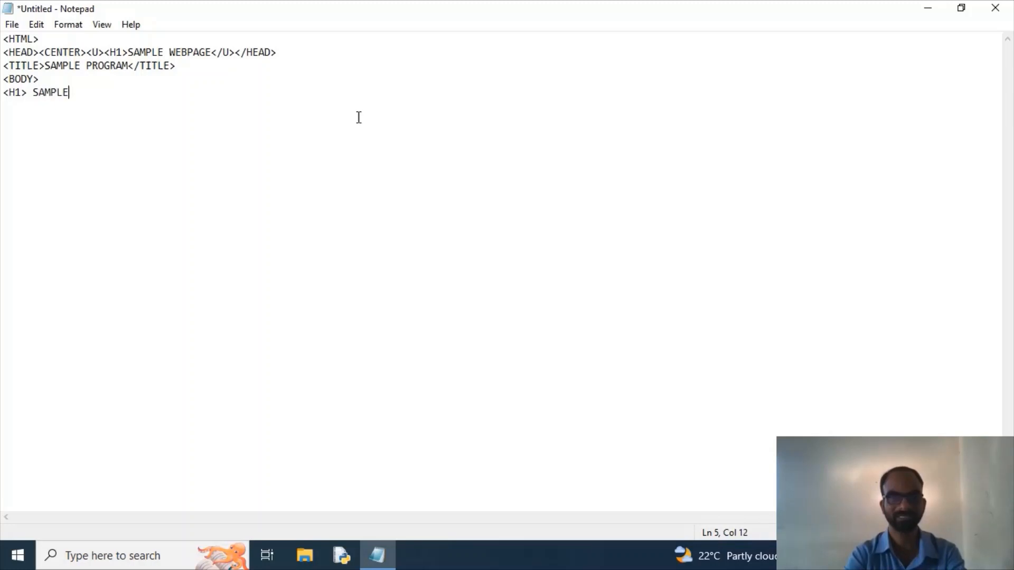
type("PROGR")
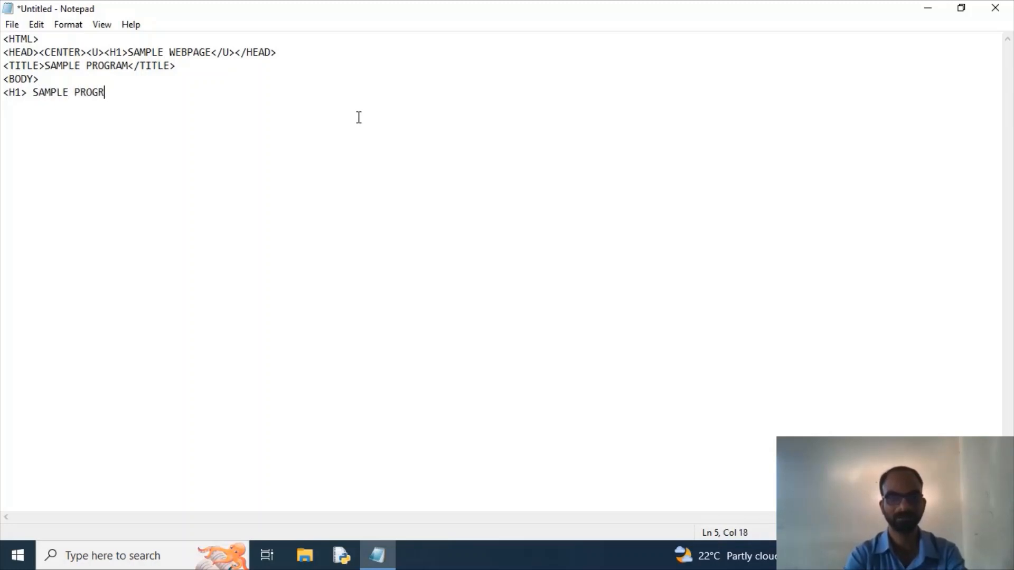
type("AM</H1>")
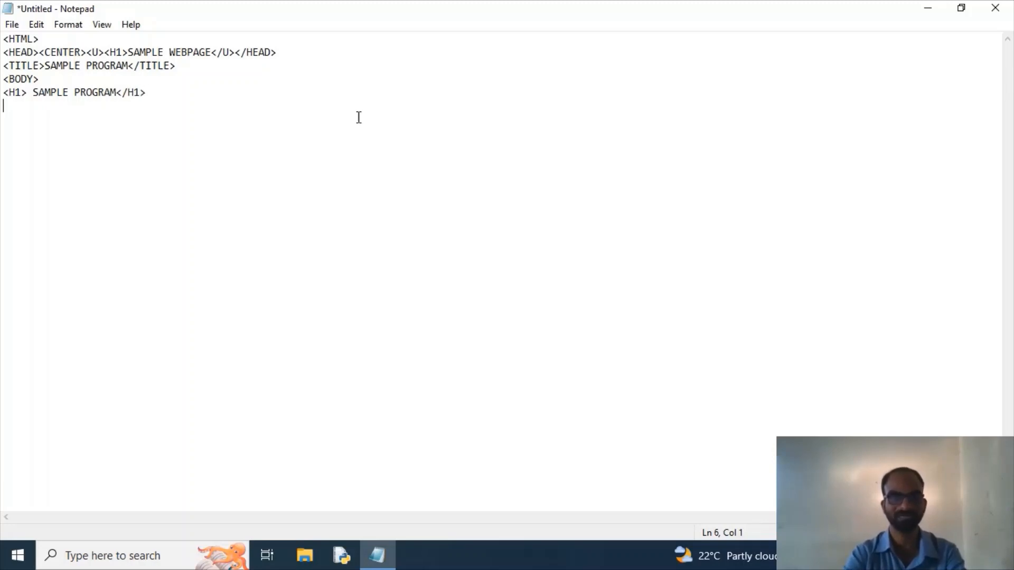
type("<H2")
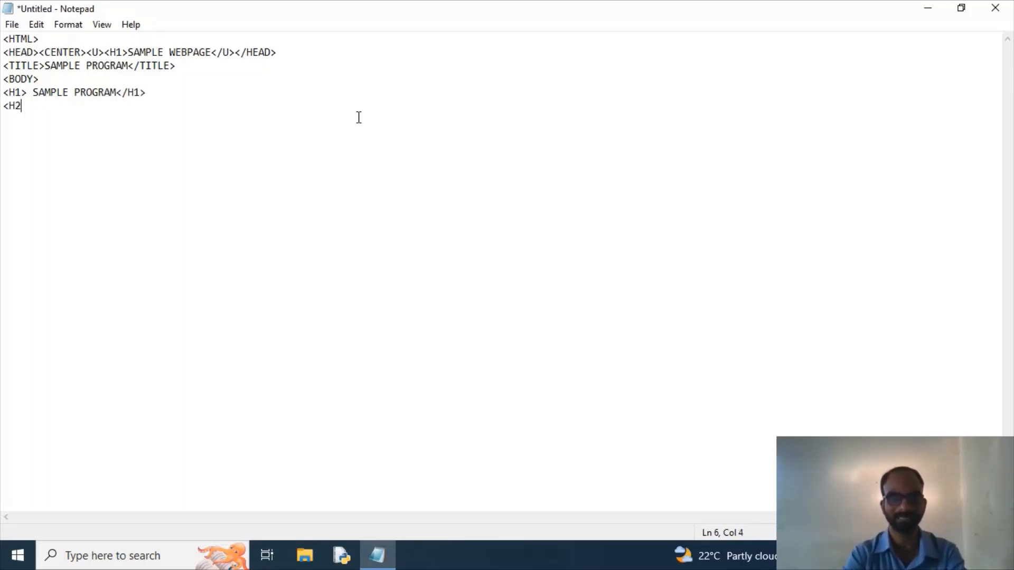
type("SAMPLE PROGRAM")
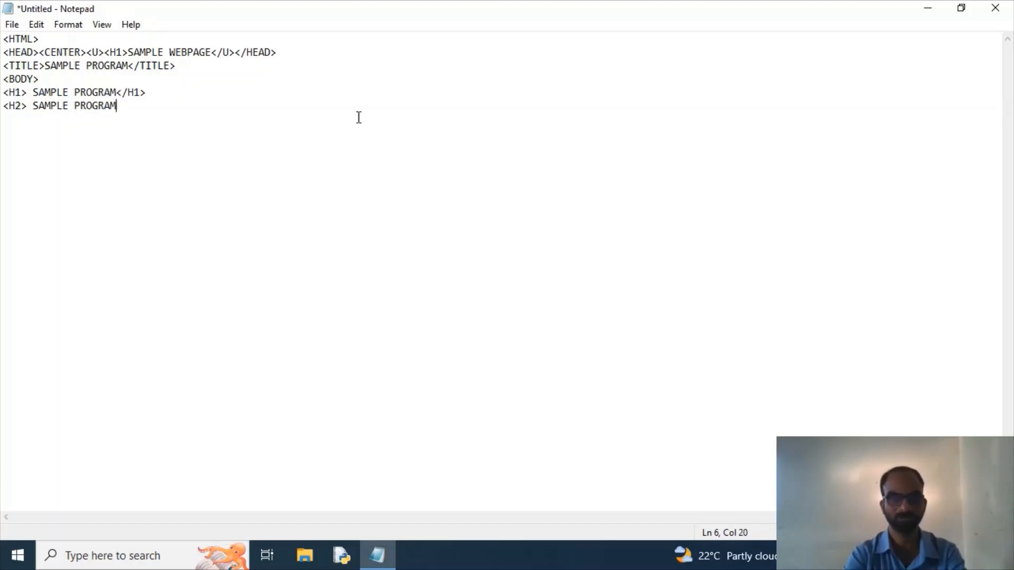
type("</H2>")
type("<H")
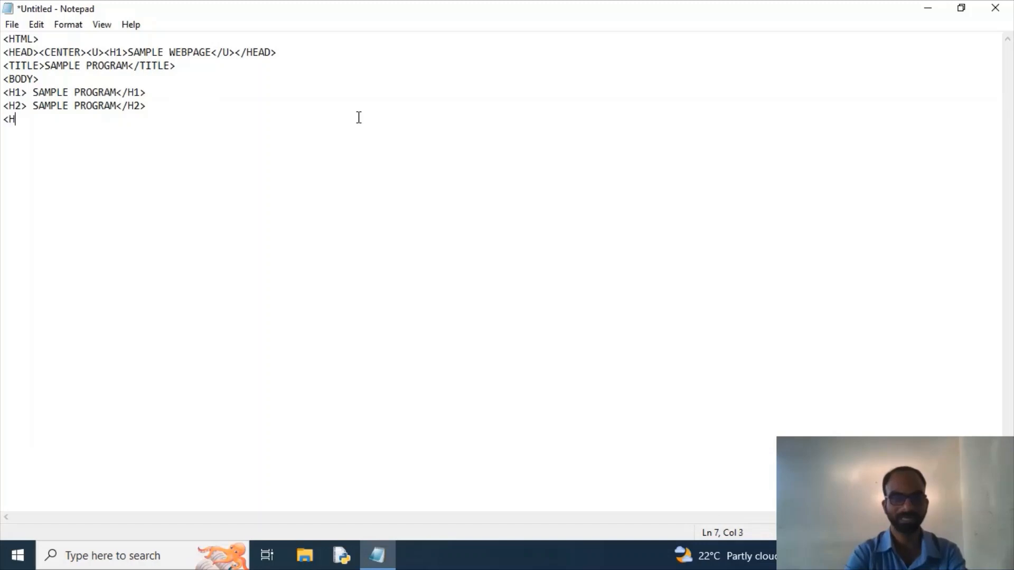
- Add H3 and H4 heading lines reading SAMPLE PROGRAM
type("3> S")
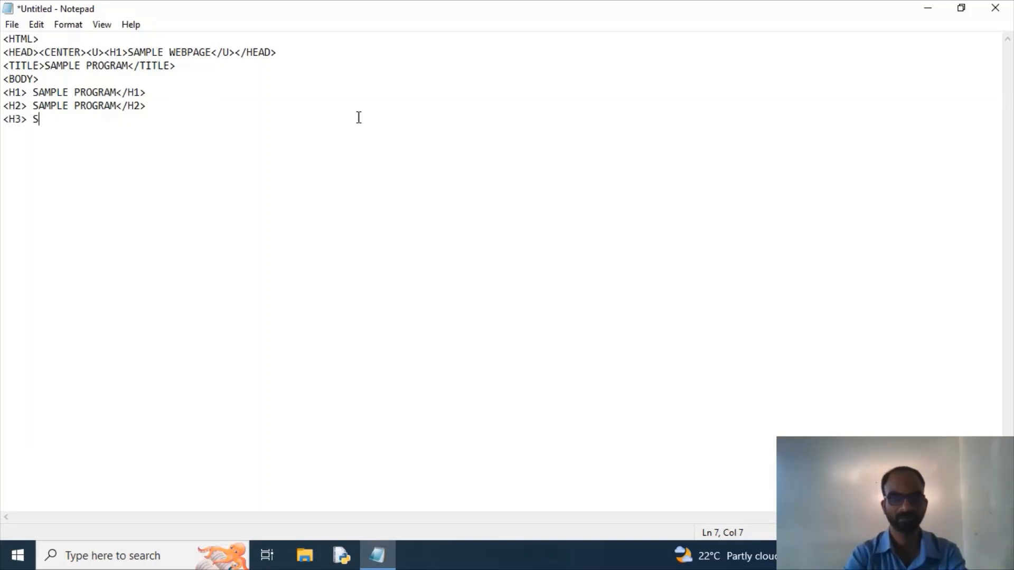
type("AMPLE PR")
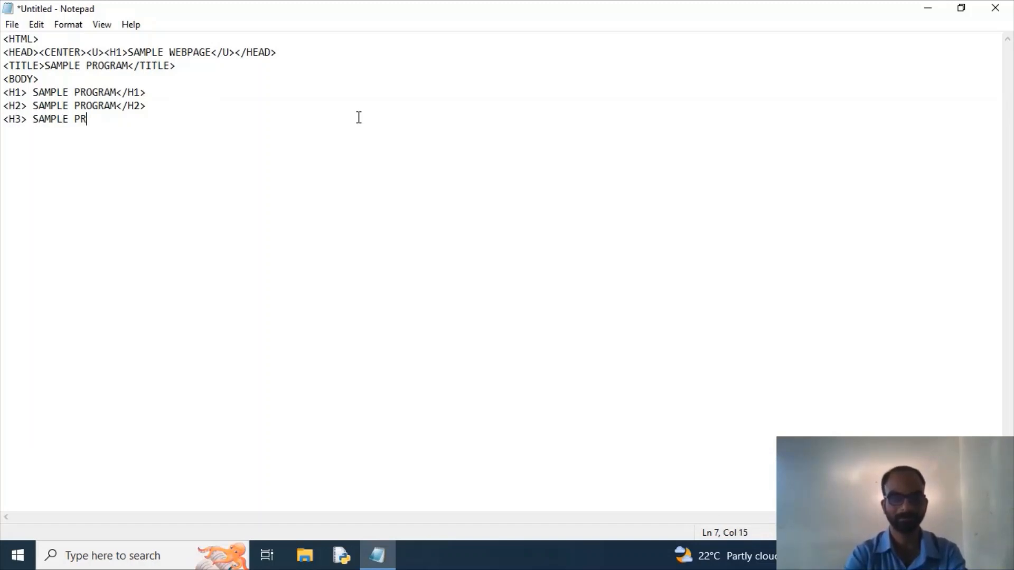
type("OGRAM</")
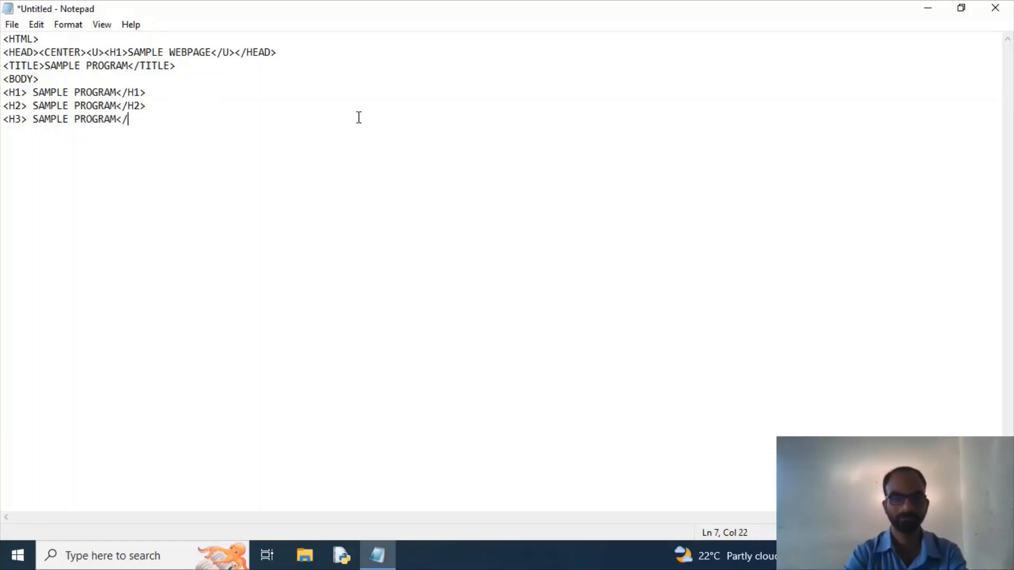
type("H3>")
type("<H4> SAM")
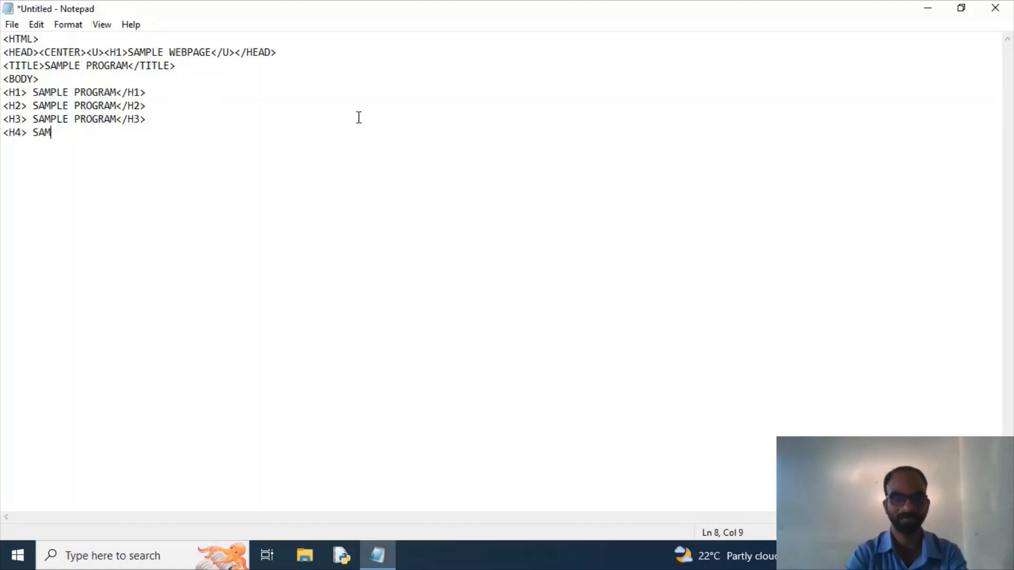
type("PLE PROGRAM</H")
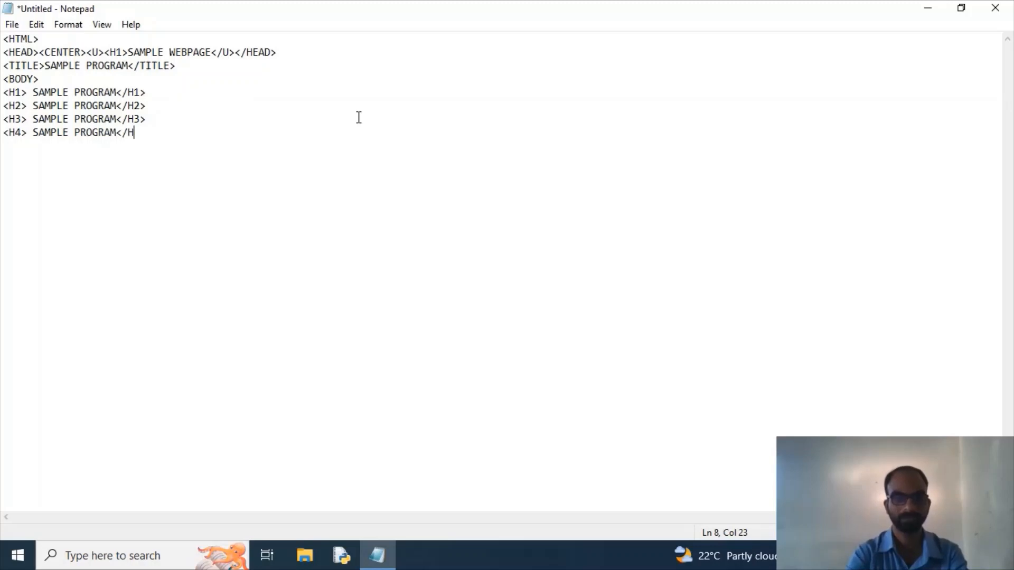
type("4>")
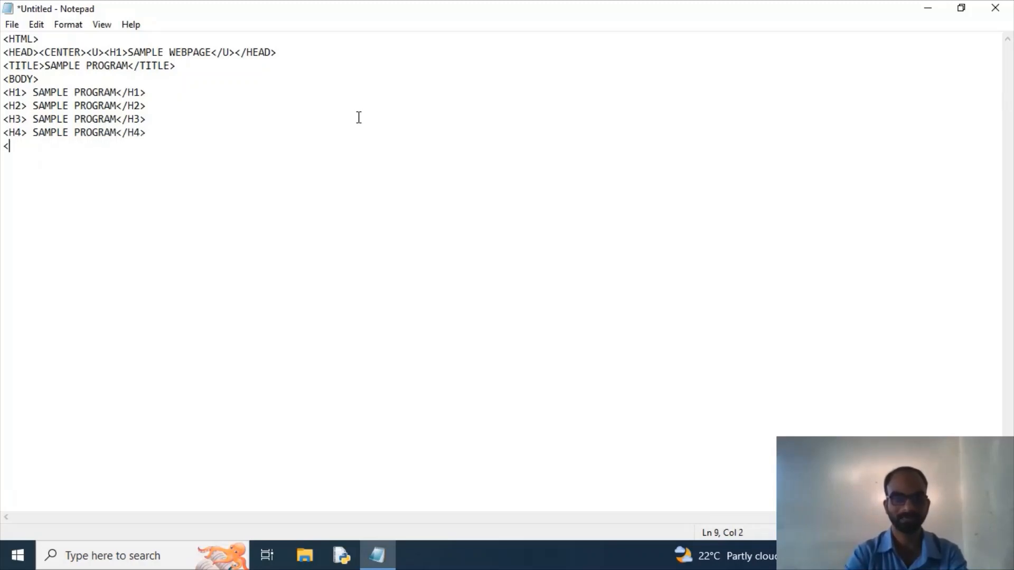
- Add H5 and H6 heading lines reading SAMPLE PROGRAM
type("H5> S")
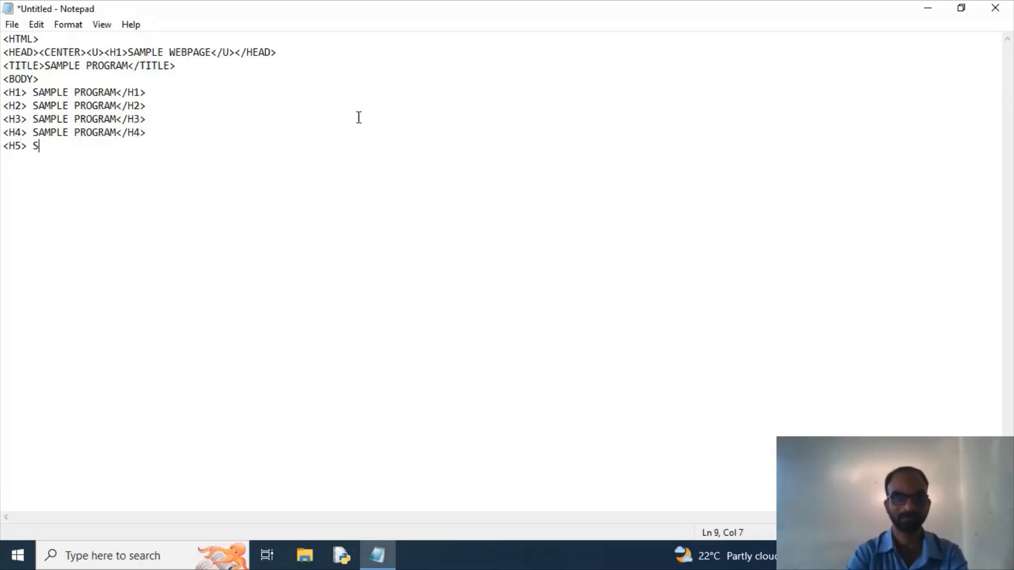
type("AMPLE PRO")
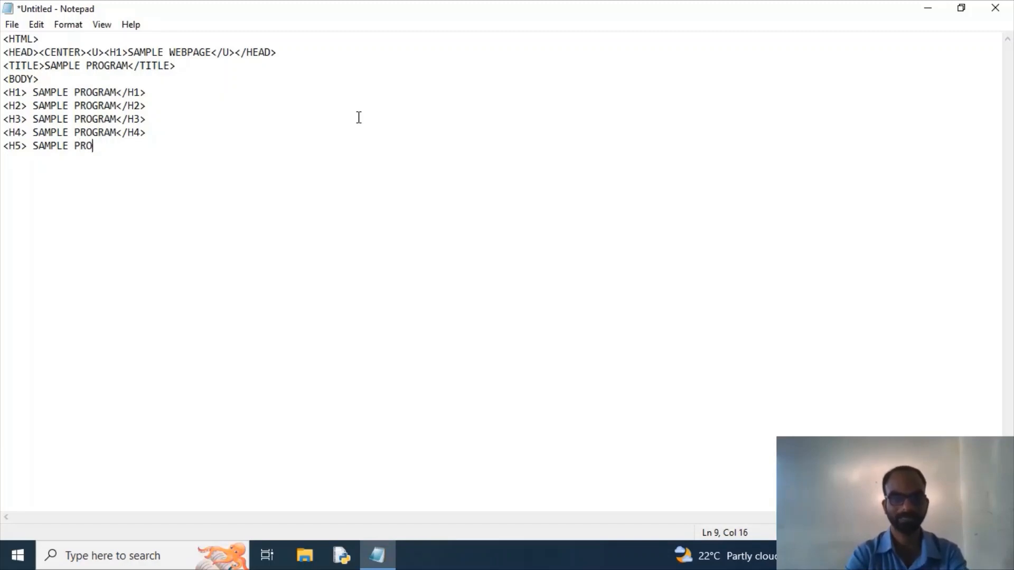
type("GRAM</")
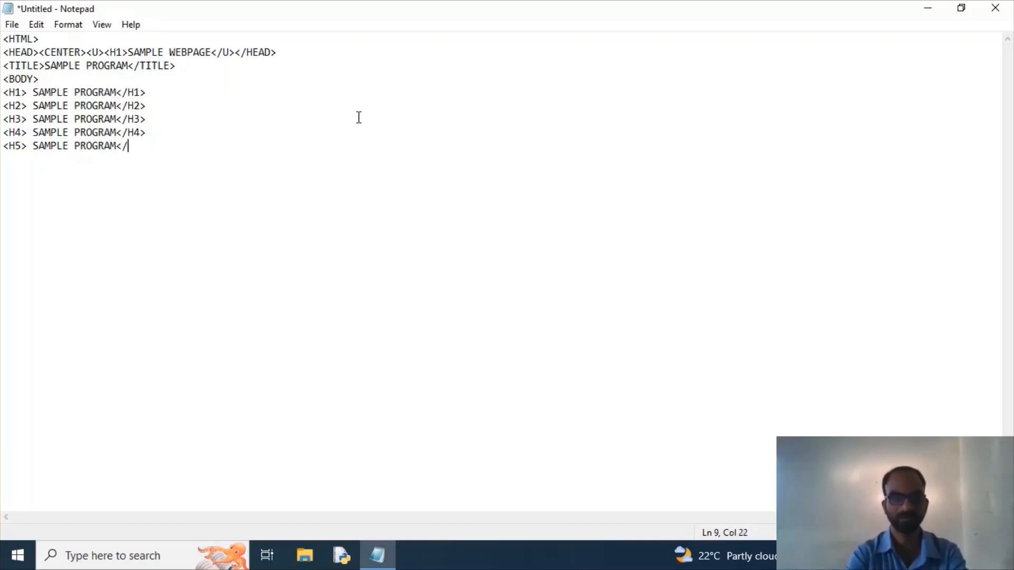
type("H5>")
type("<H6")
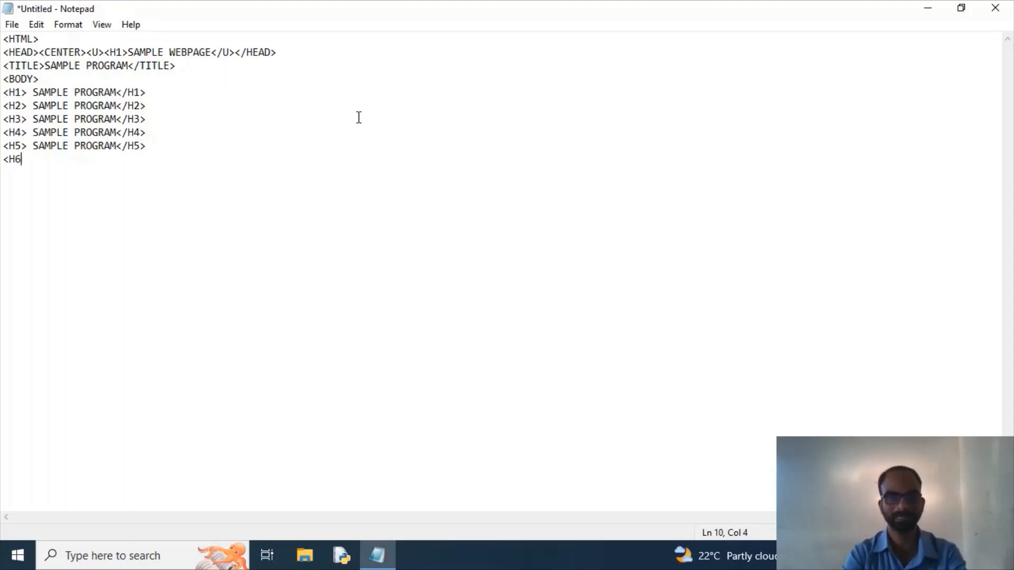
type("> SAMPLE")
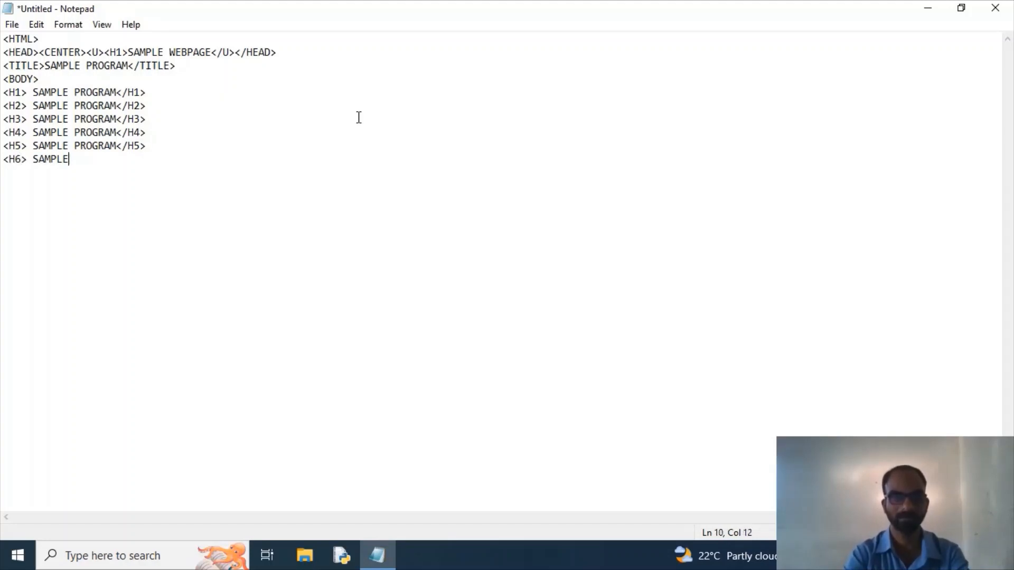
type("PROGRAM")
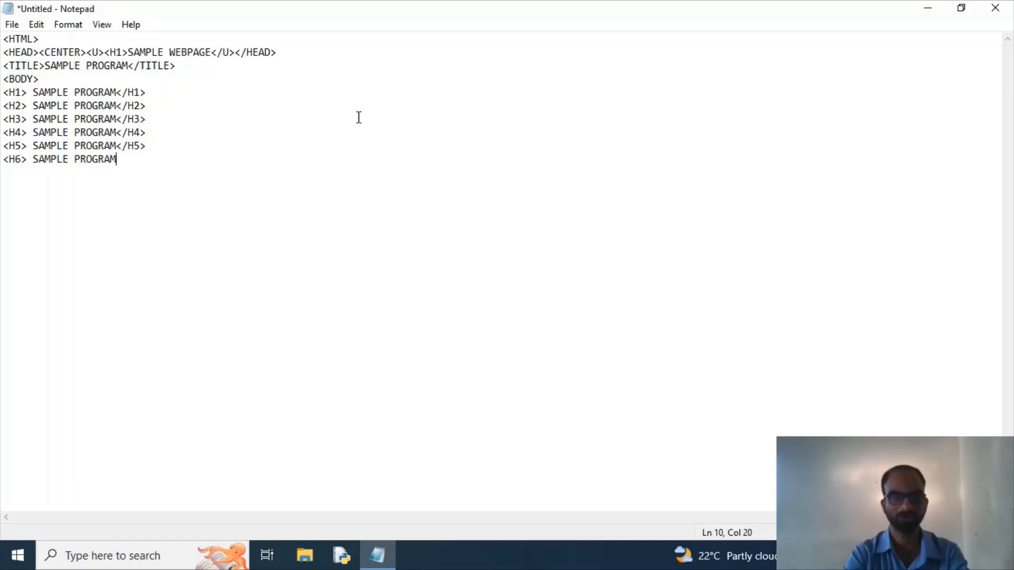
type("</H6>")
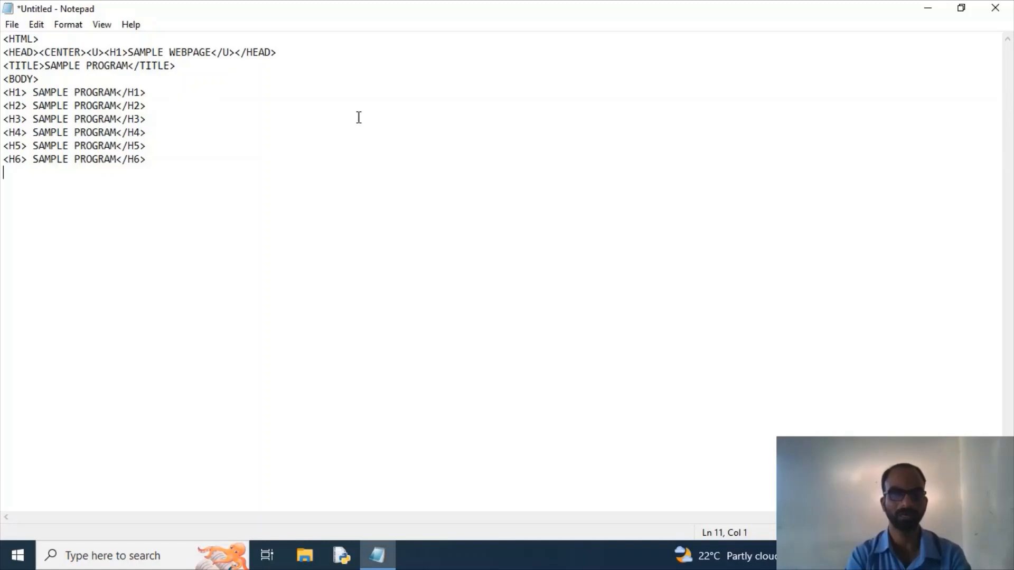
- Close the document with </BODY> and </HTML> lines after the H6 heading
type("</BO")
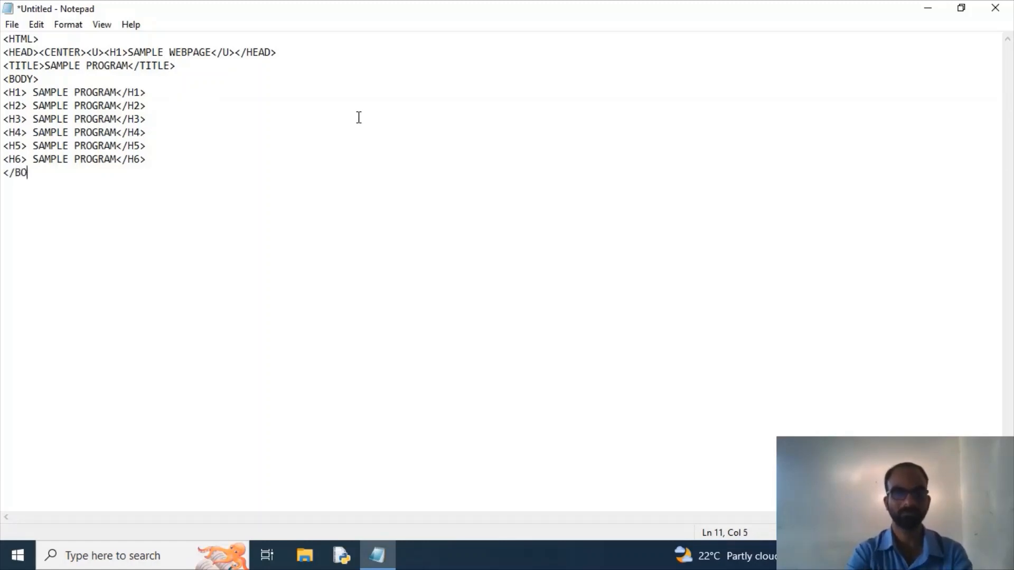
type("DY>")
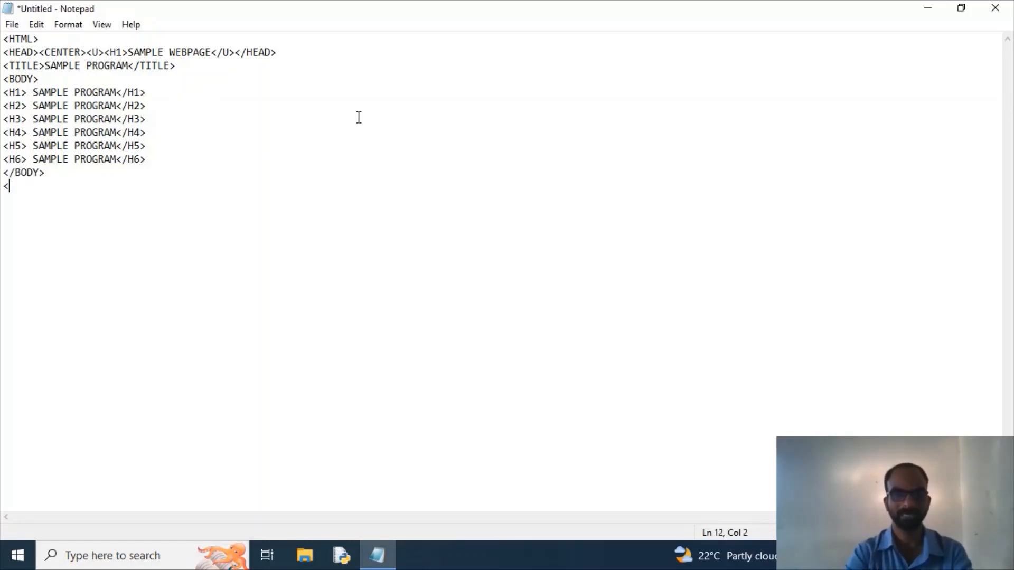
type("/HTML>")
type("SAM")
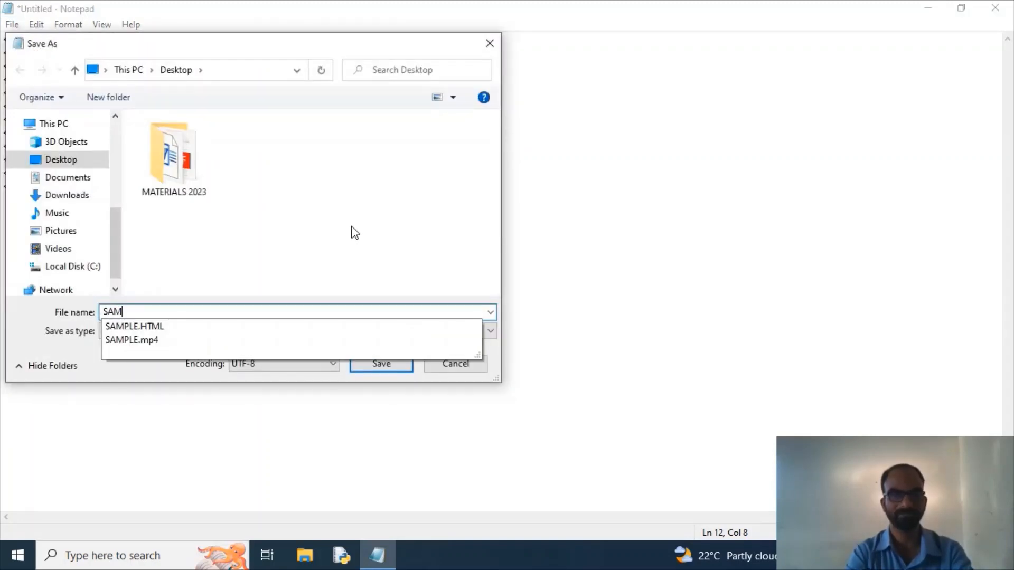
- Save the page to the Desktop as SAMPLE.HTML, confirming replacement of the existing file
type("PLE")
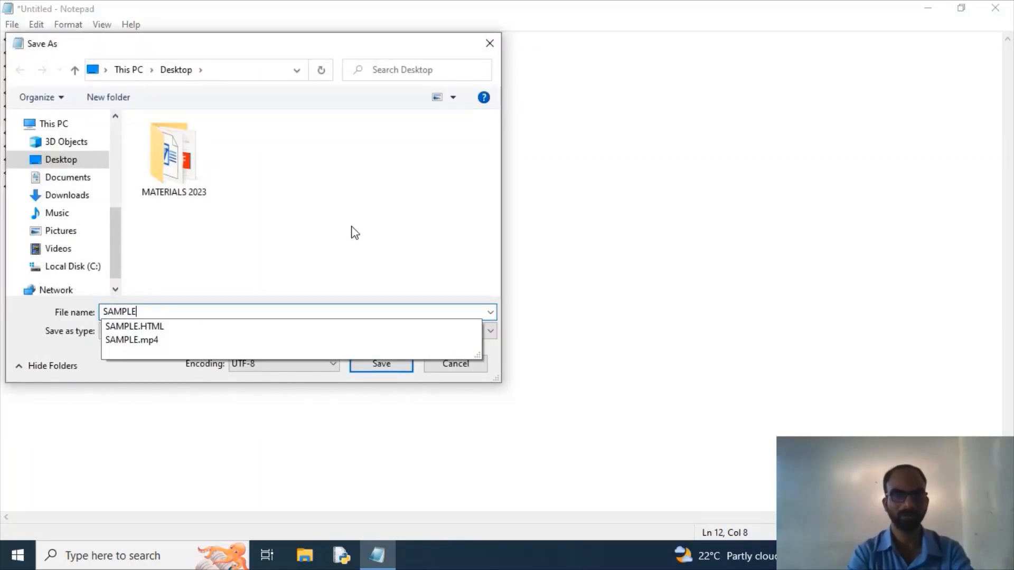
type(".H")
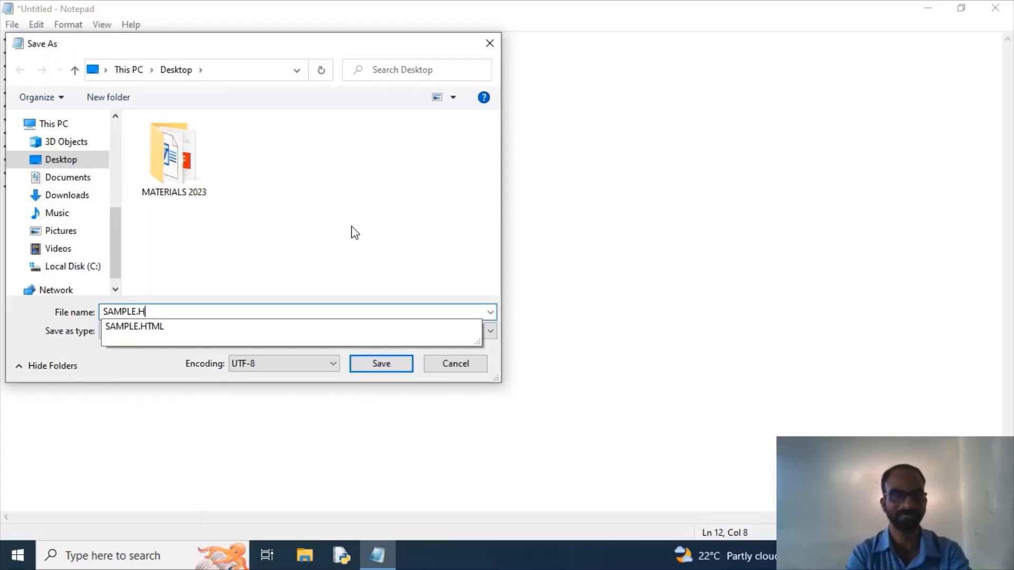
type("M")
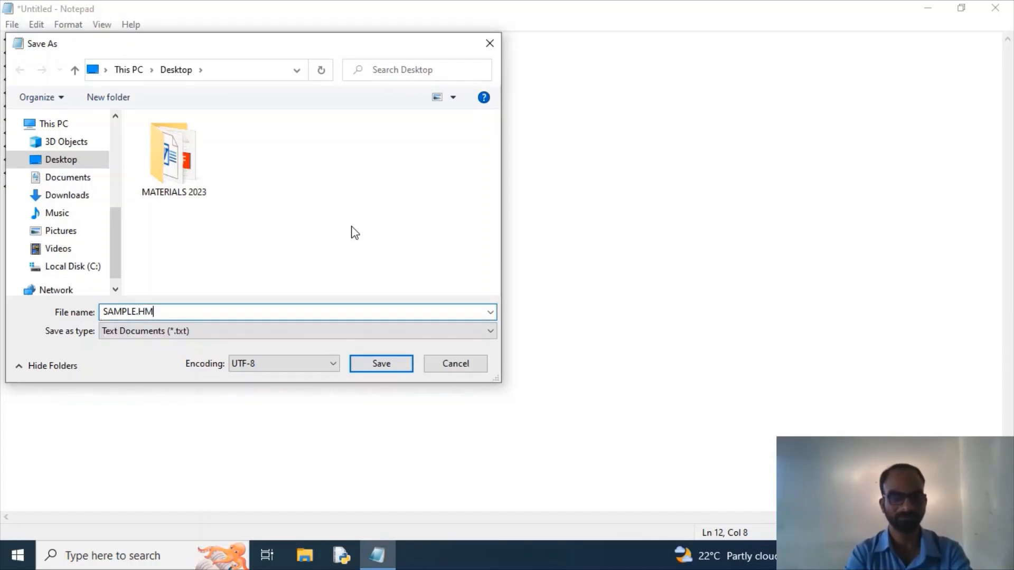
type("T")
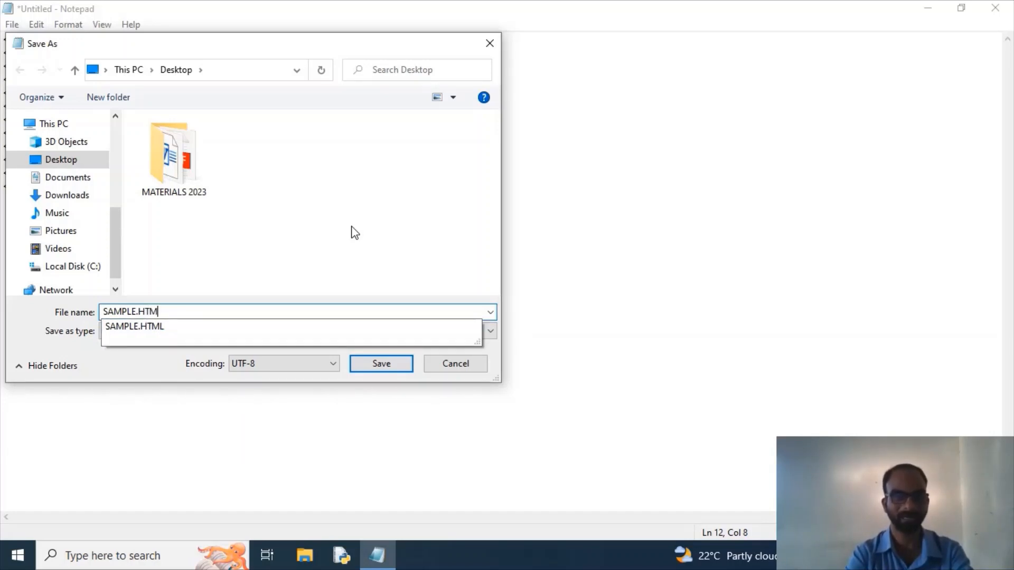
left_click(134, 327)
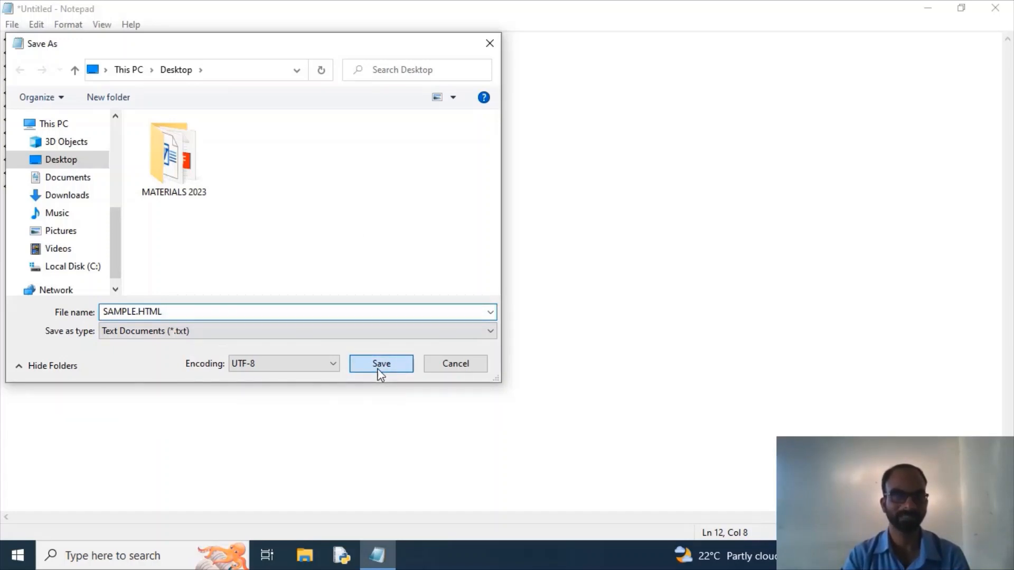
left_click(381, 363)
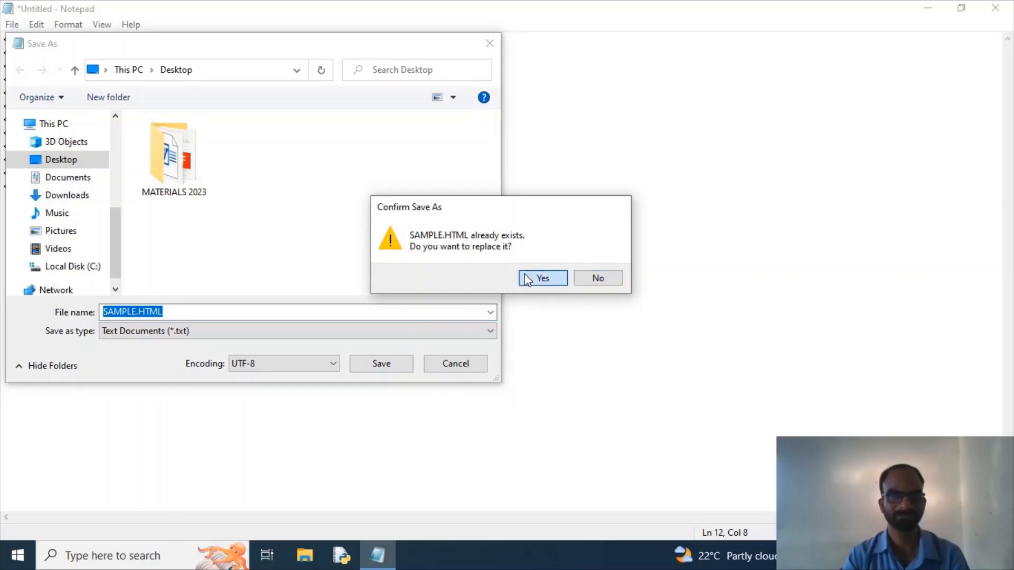
left_click(542, 278)
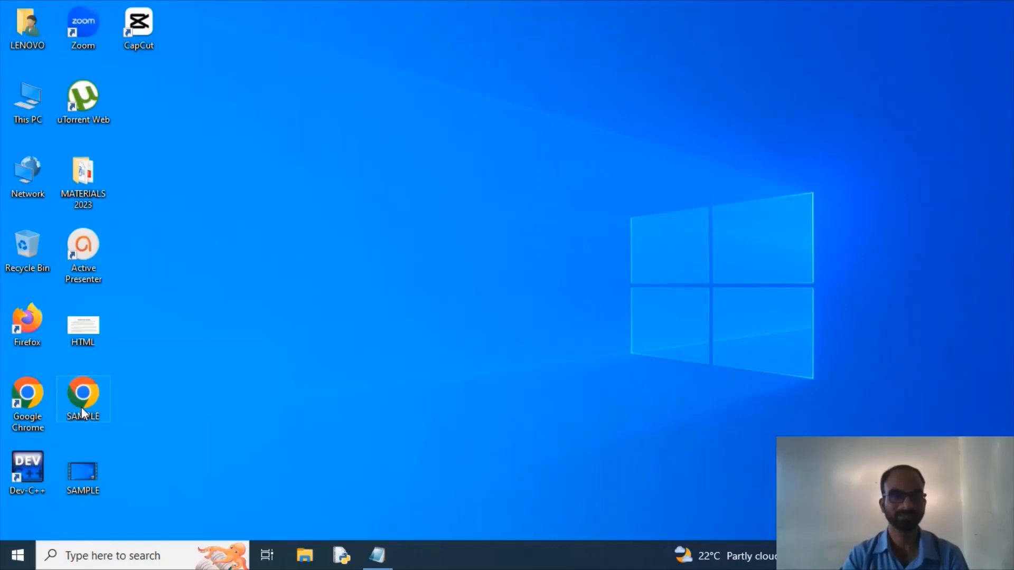
- Open the saved SAMPLE page from the desktop in Chrome to view the rendered headings
double_click(82, 399)
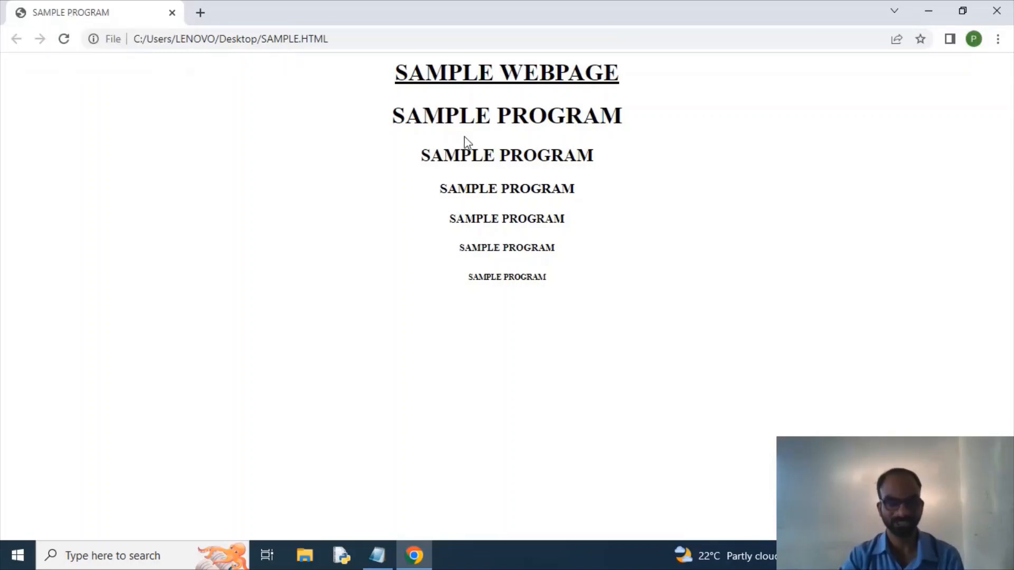
mouse_move(470, 256)
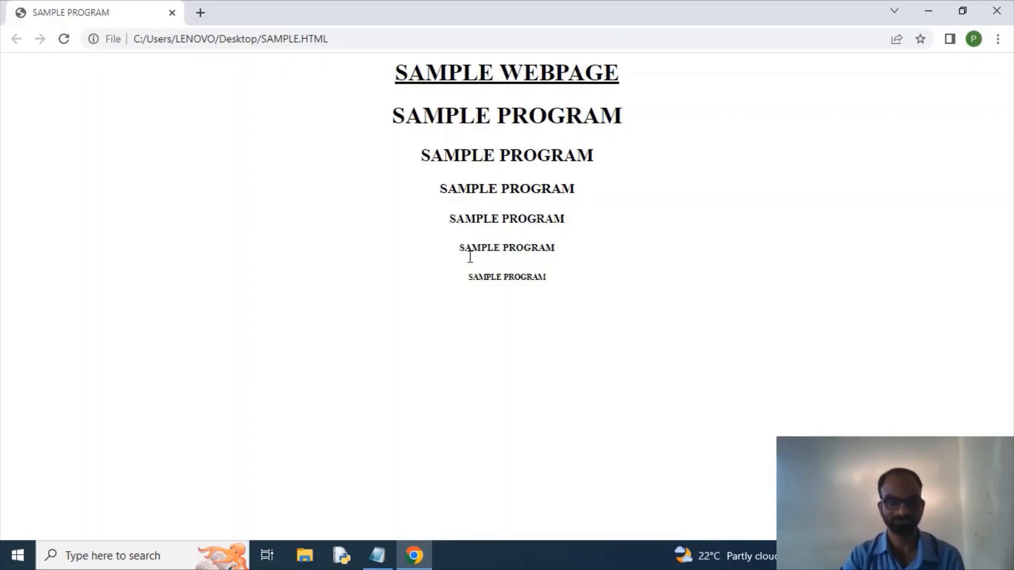
mouse_move(472, 294)
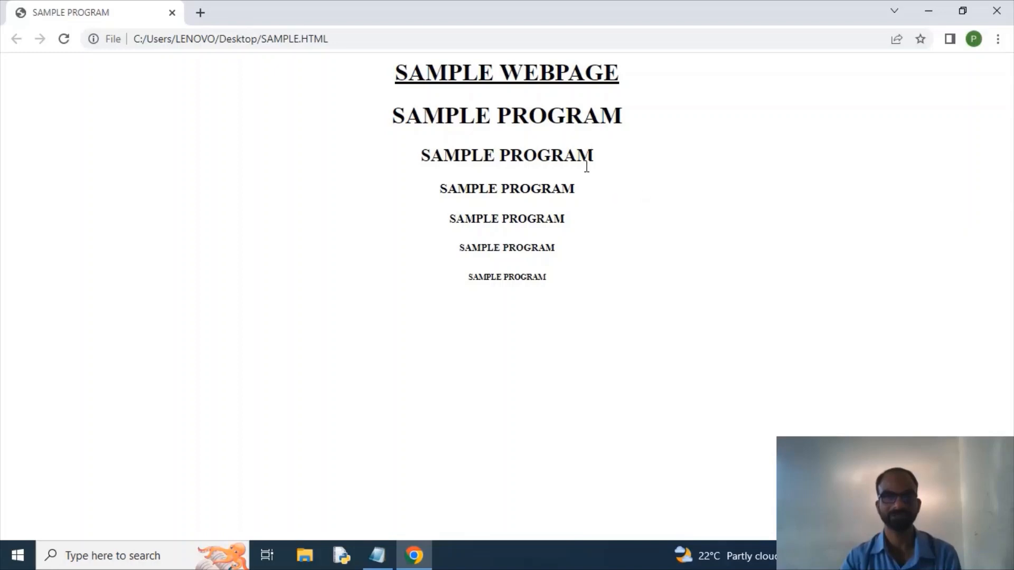
mouse_move(578, 179)
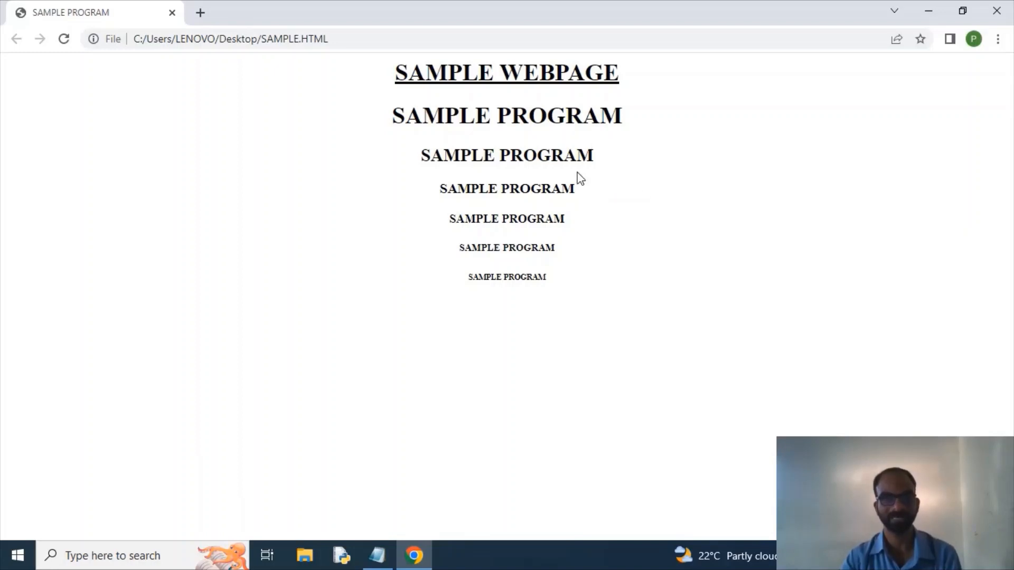
mouse_move(549, 293)
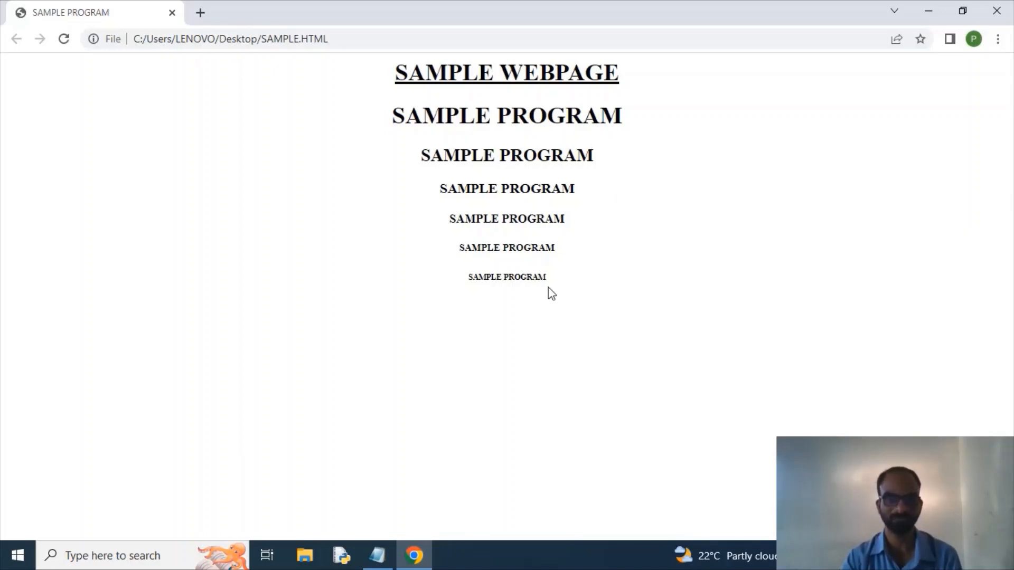
mouse_move(549, 305)
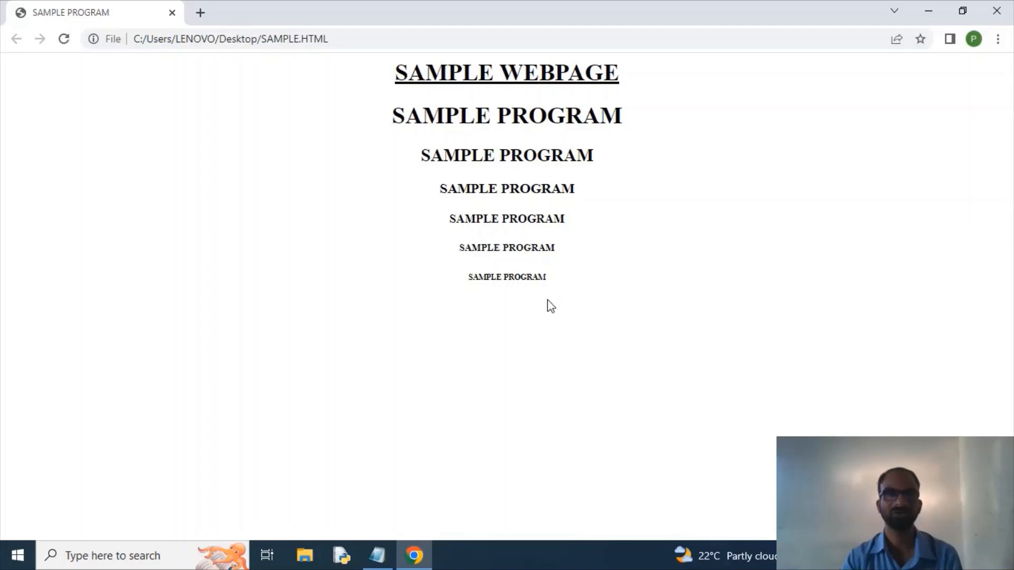